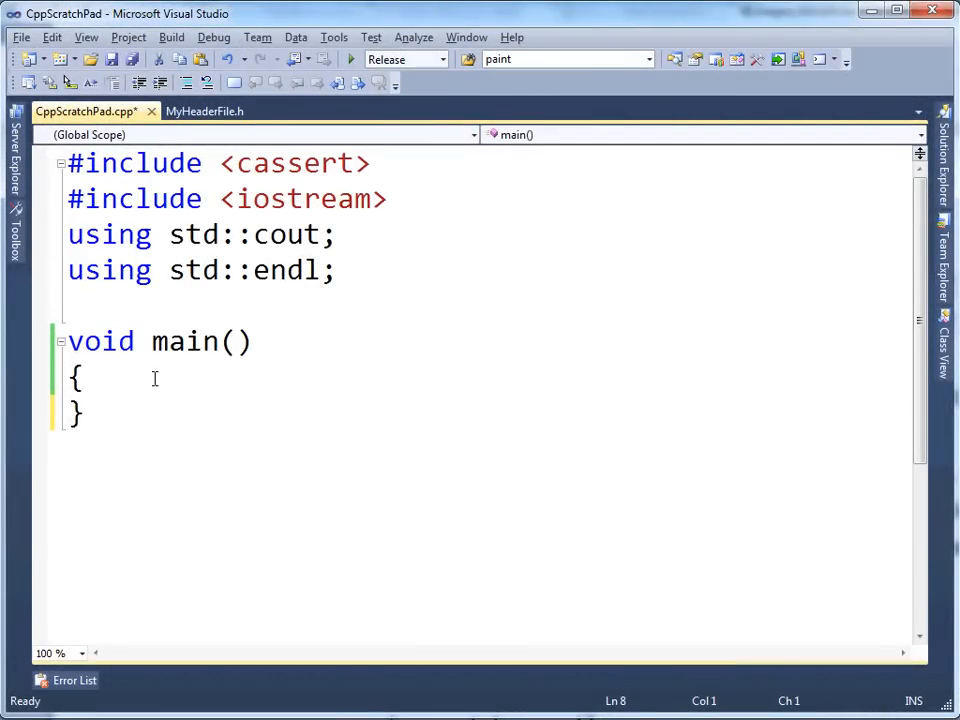
# Declare int variable1 = 5 and int variable2 = 10 inside main
pyautogui.write('int')
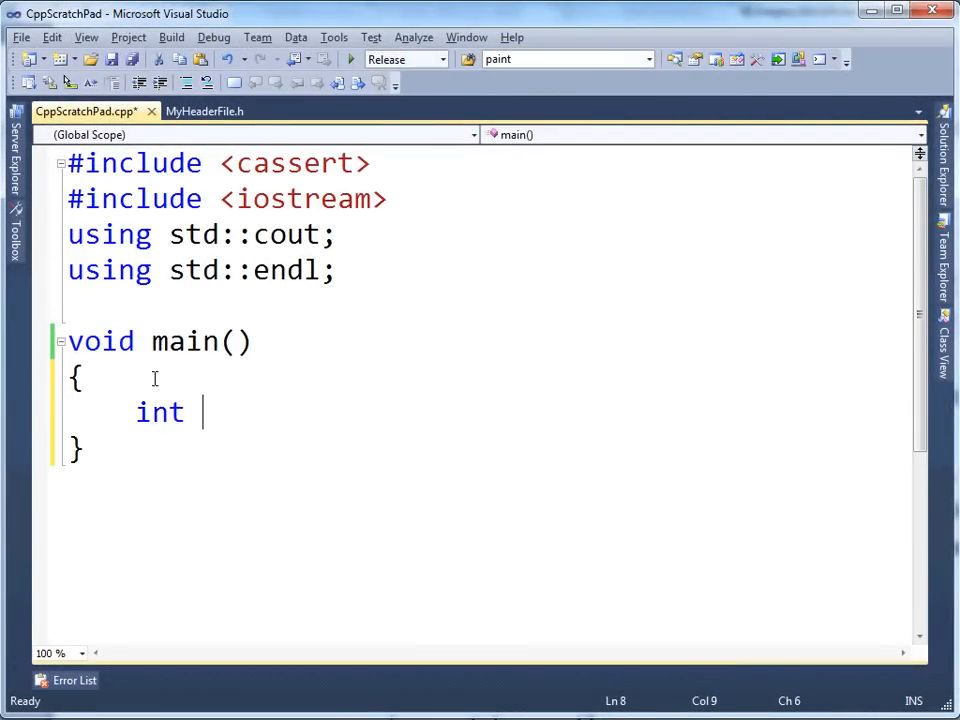
pyautogui.write('variable')
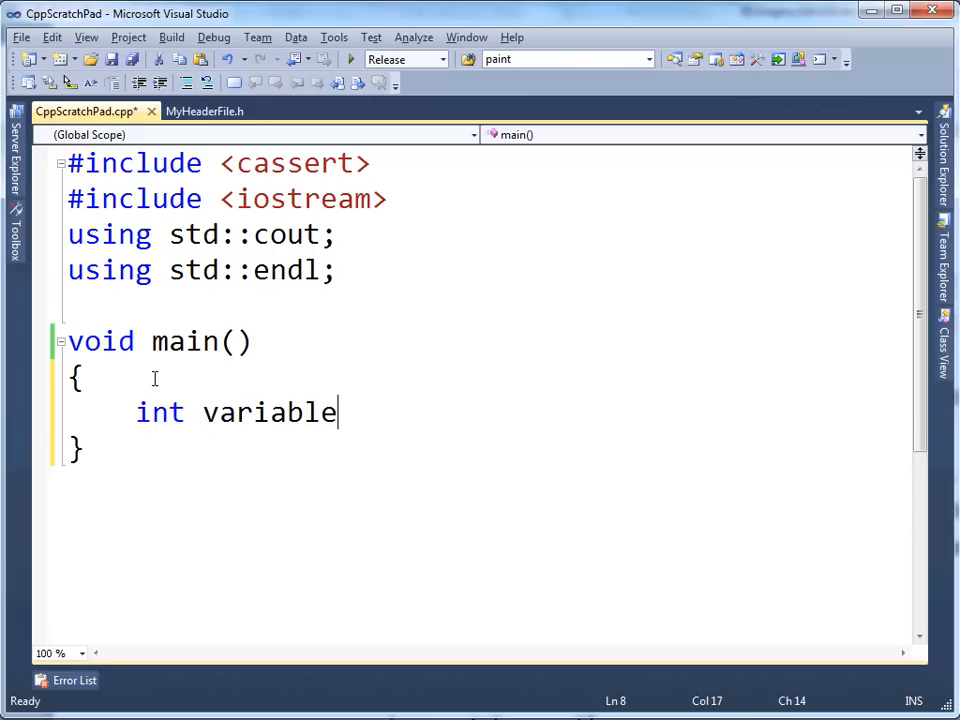
pyautogui.write('1 = 5;')
pyautogui.write('int varb')
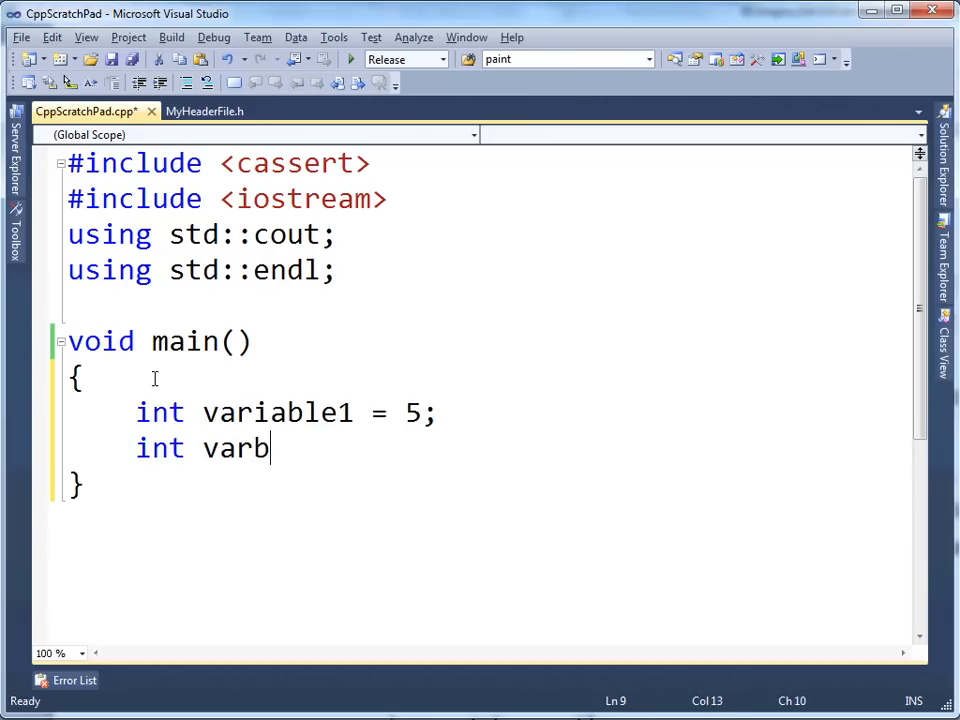
pyautogui.write('iable2 = 10;')
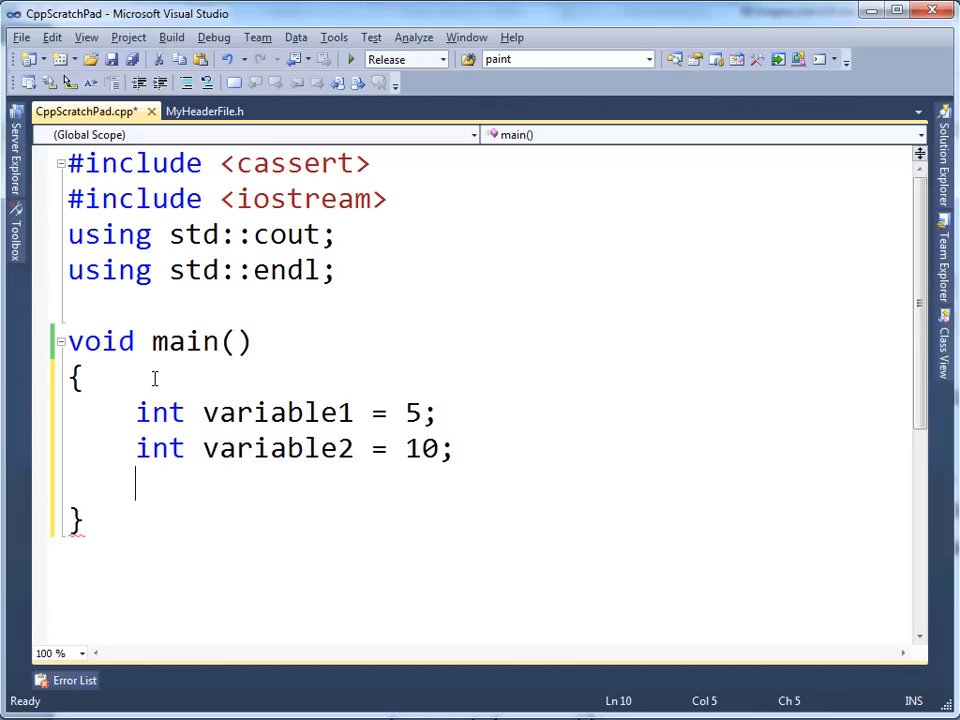
# Declare int* pointer1 and int* pointer2, both initialised to &variable1
pyautogui.write('int*')
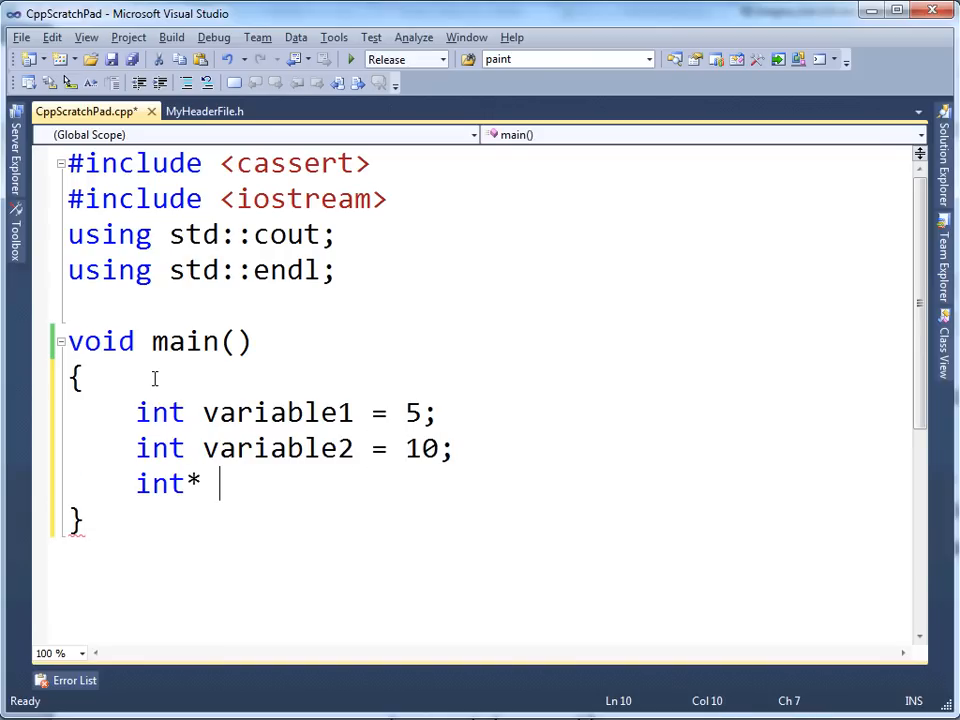
pyautogui.write('pointer1 =')
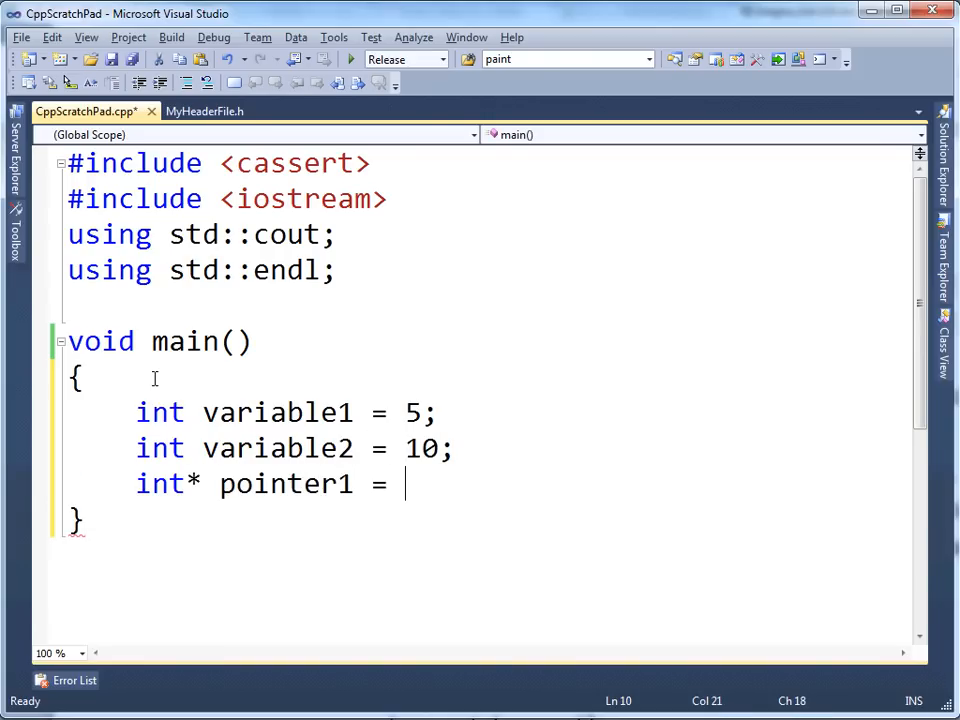
pyautogui.write('&varia')
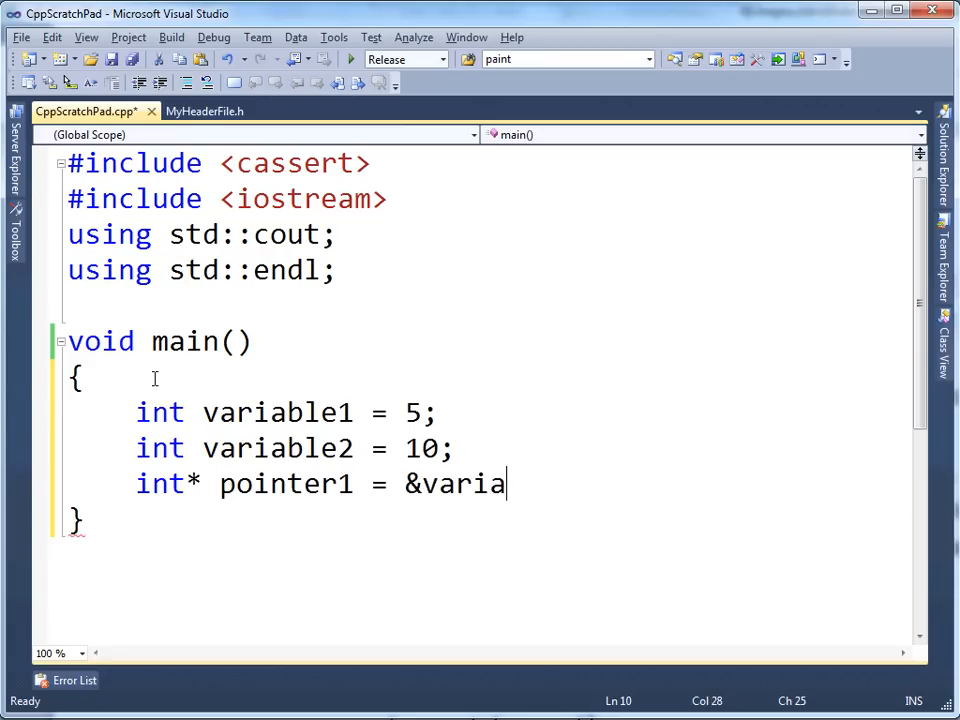
pyautogui.write('ble1;')
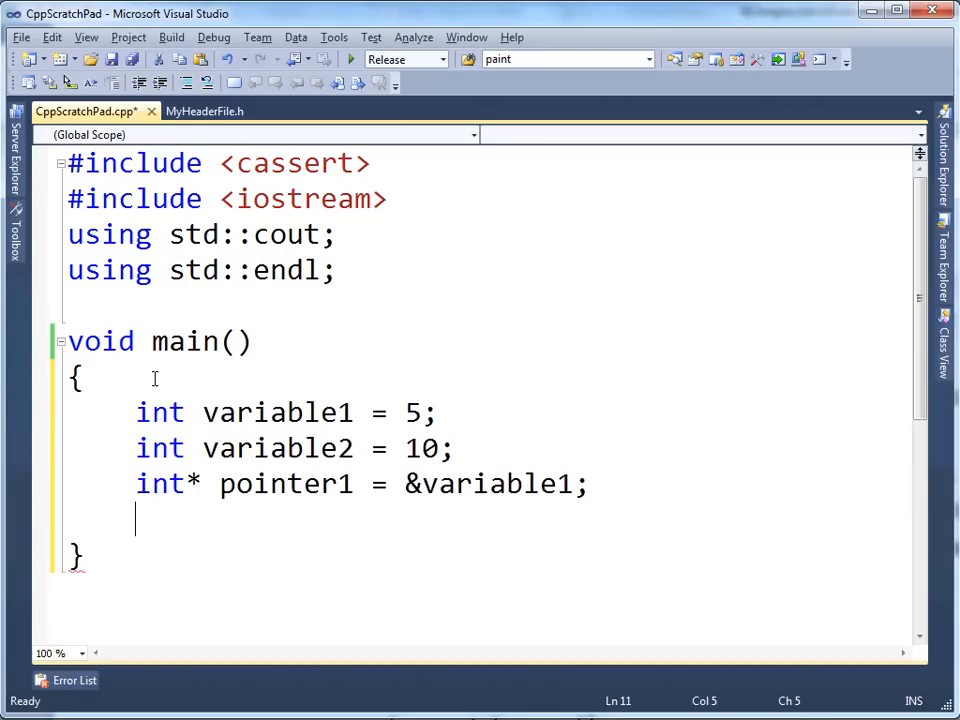
pyautogui.write('int*')
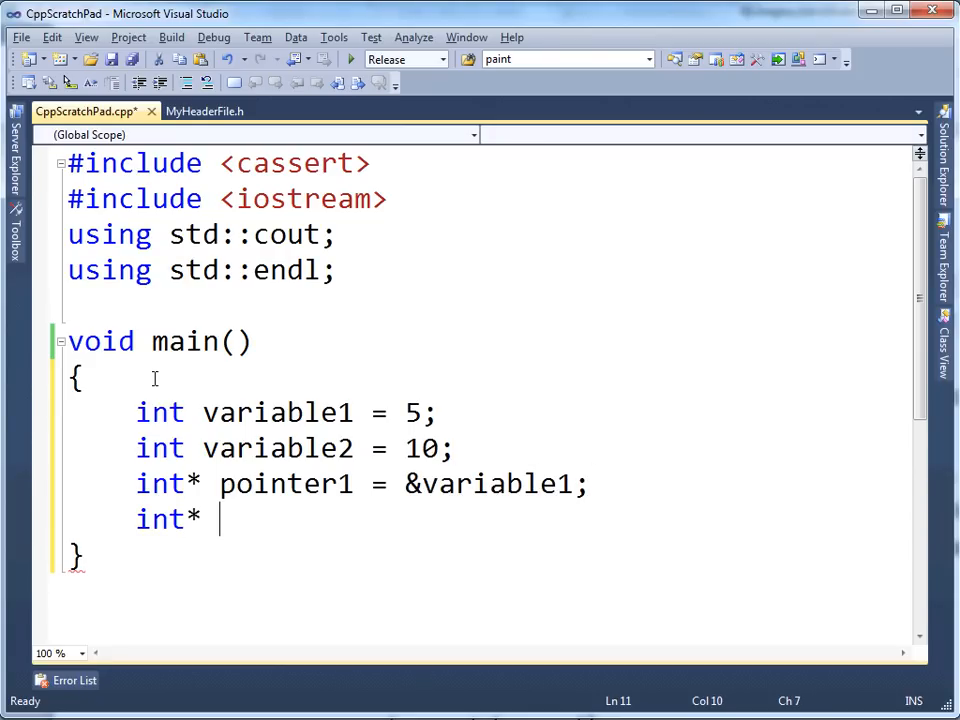
pyautogui.write('pointer')
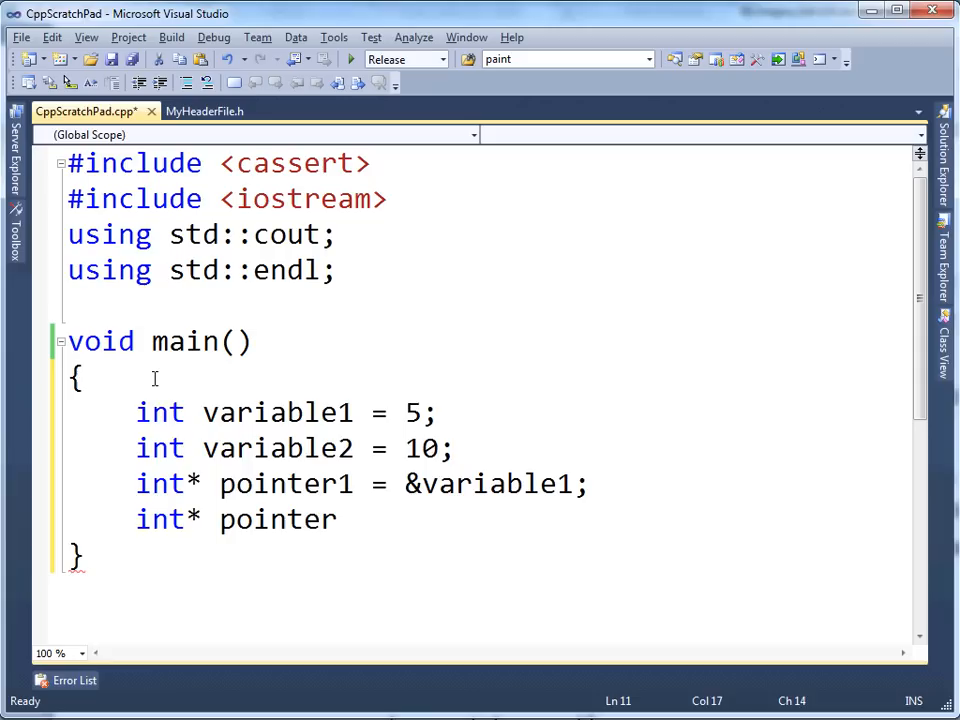
pyautogui.write('2 =')
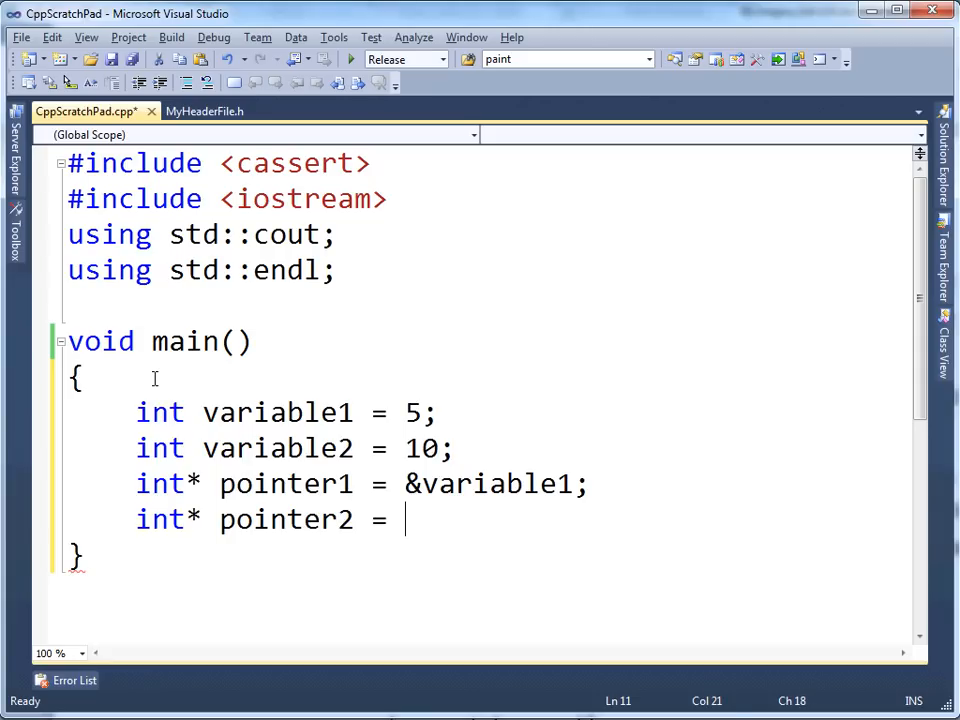
pyautogui.write('&')
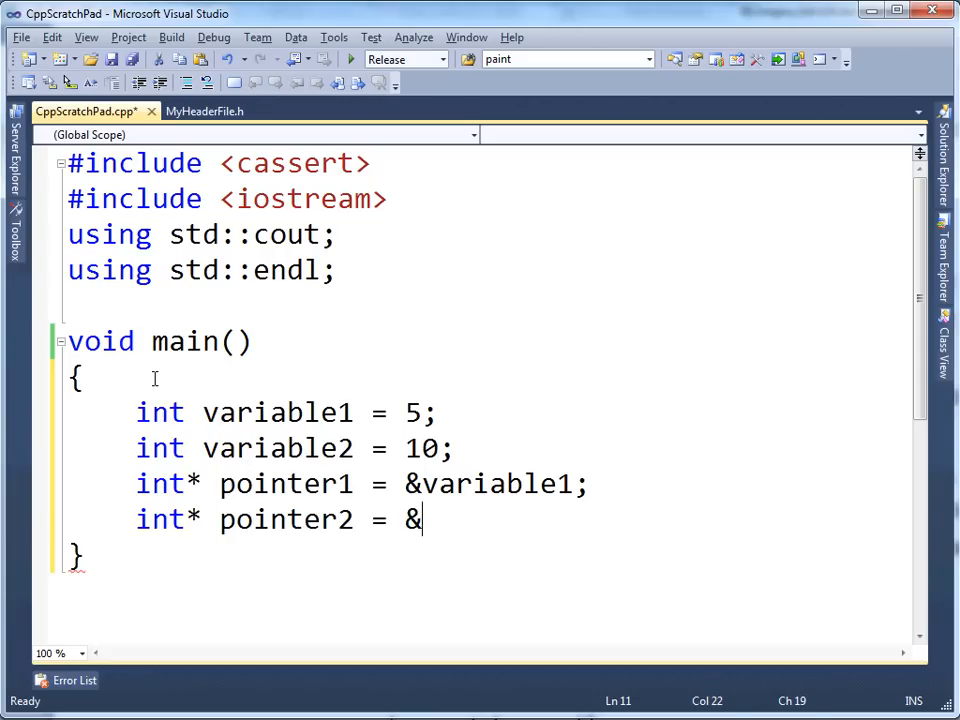
pyautogui.write('variable')
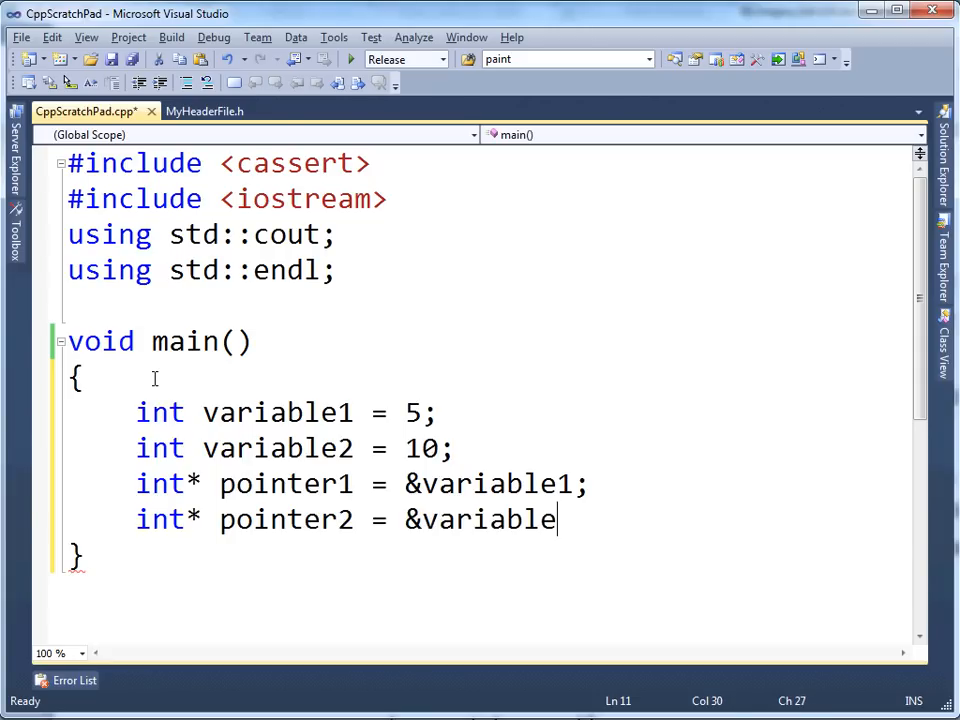
pyautogui.write('1;')
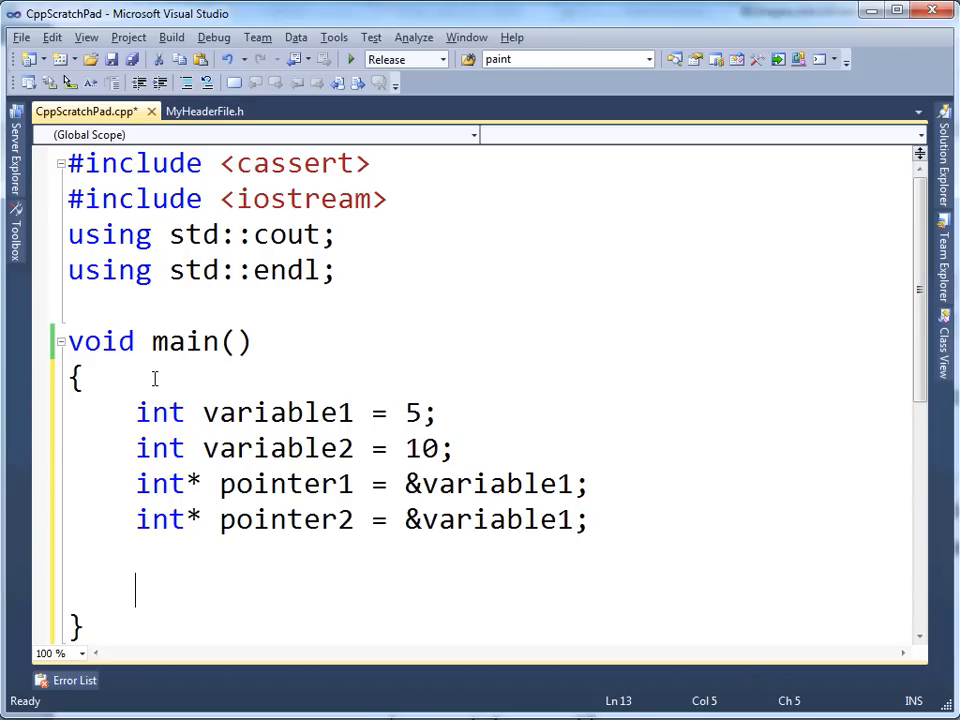
# Write cout << *pointer1 << endl; and cout << *pointer2 << endl; below the declarations
pyautogui.write('cout <<')
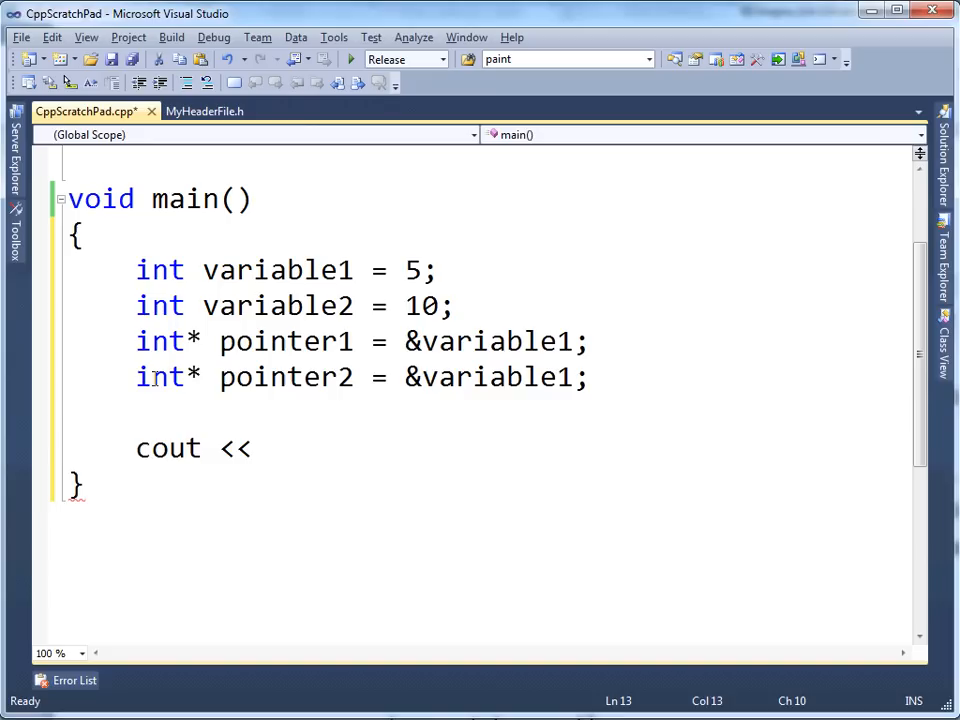
pyautogui.write('*ppo')
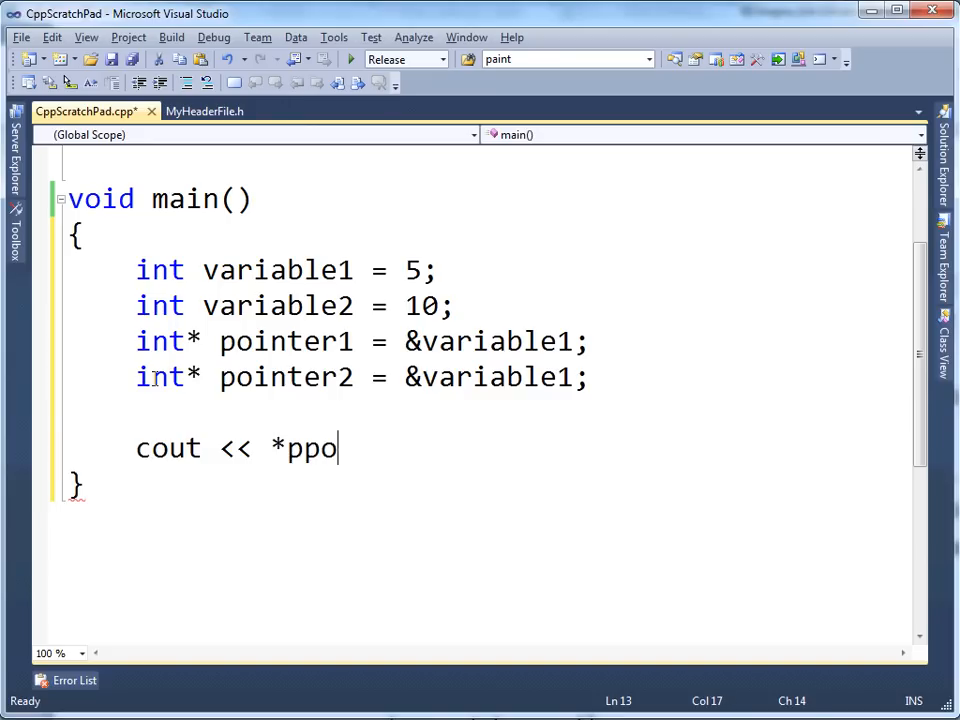
pyautogui.press('Backspace')
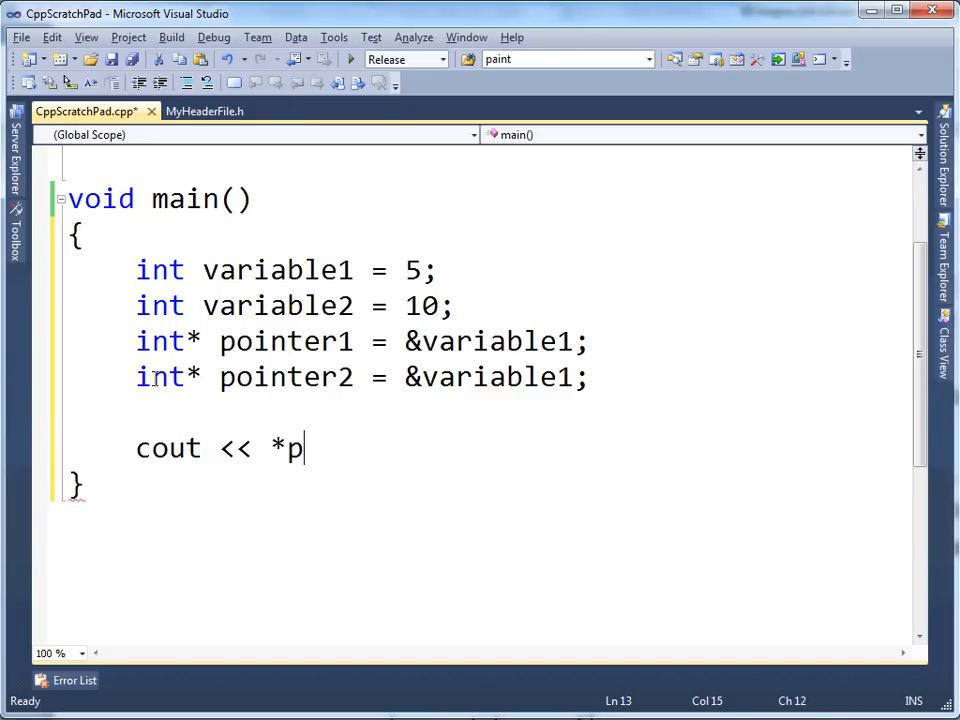
pyautogui.write('ointer1 << endl;')
pyautogui.write('cout')
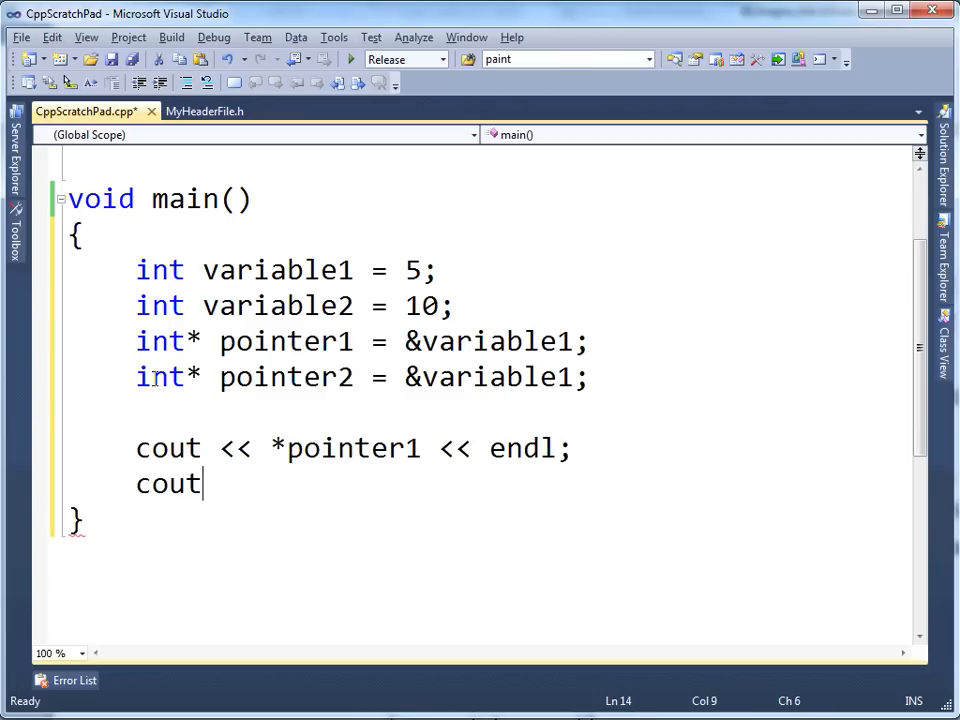
pyautogui.write('<< *pointer2')
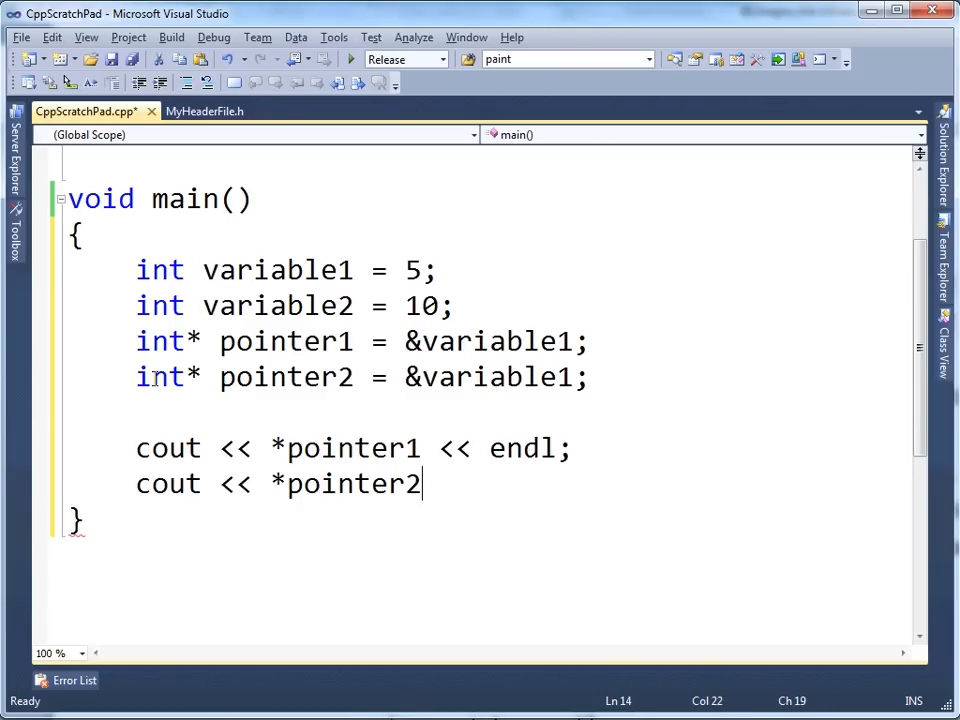
pyautogui.write('<< endl;')
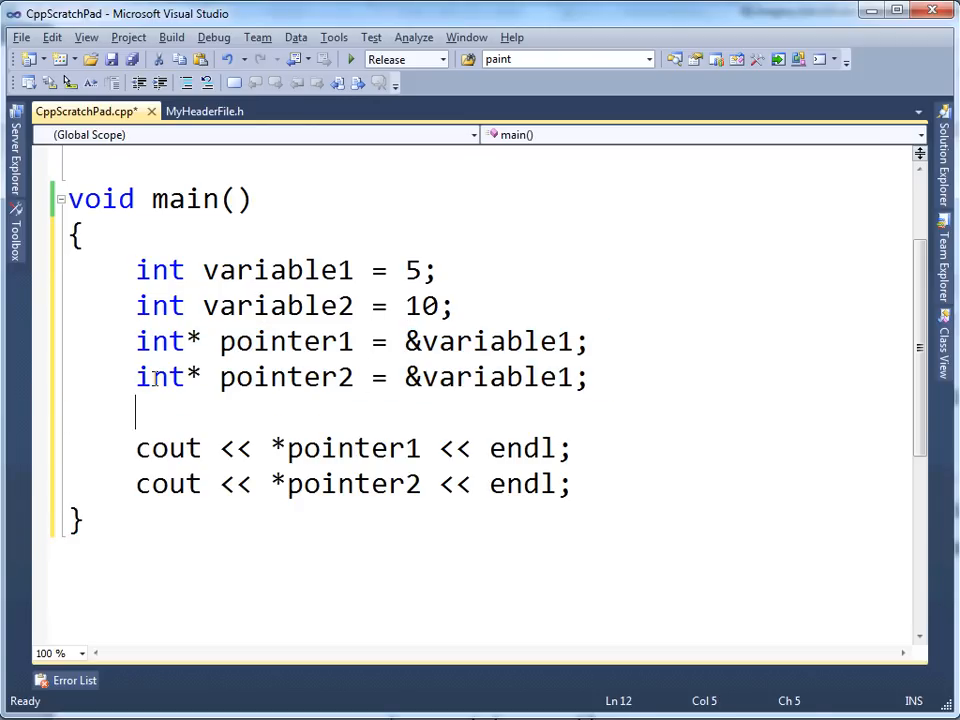
# Highlight the two print lines and the dereferencing asterisk before pointer1 for emphasis
pyautogui.moveTo(136, 448); pyautogui.dragTo(570, 484)
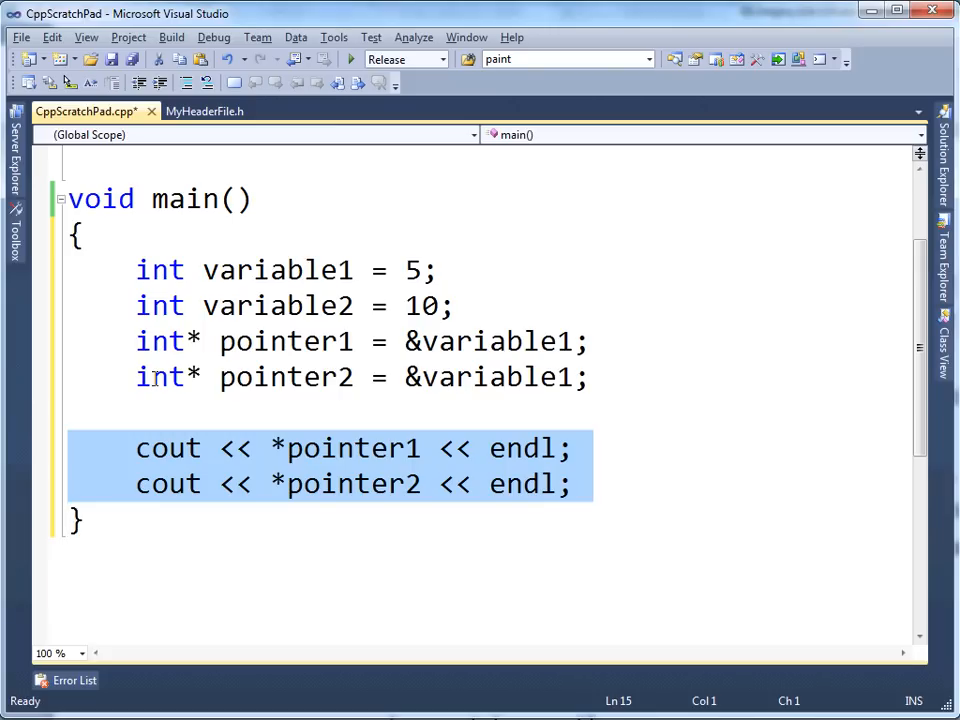
pyautogui.moveTo(310, 414)
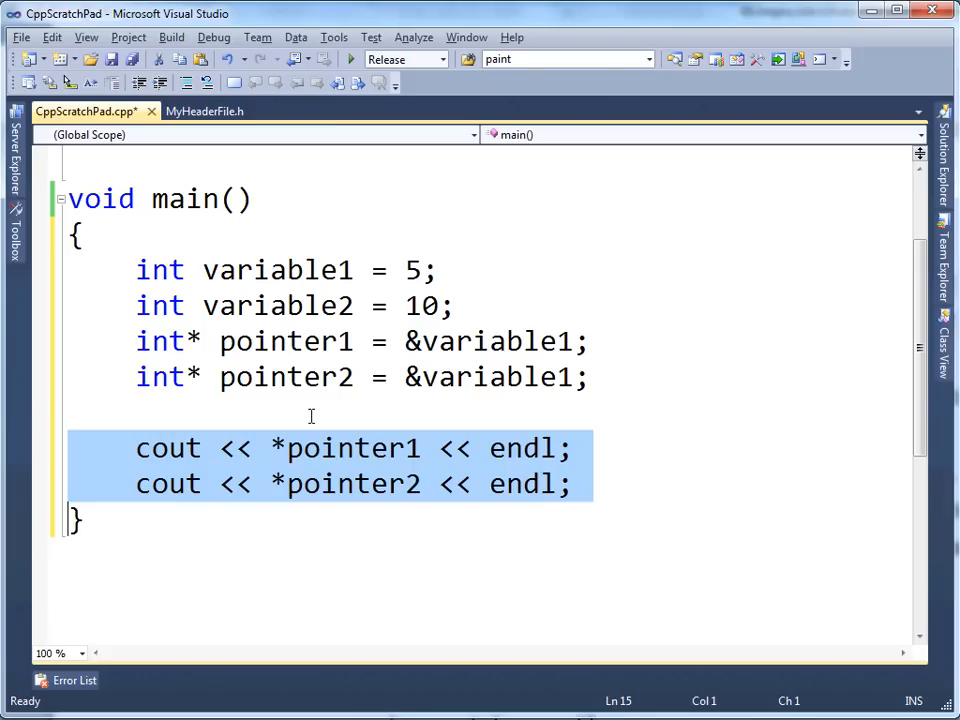
pyautogui.click(278, 448)
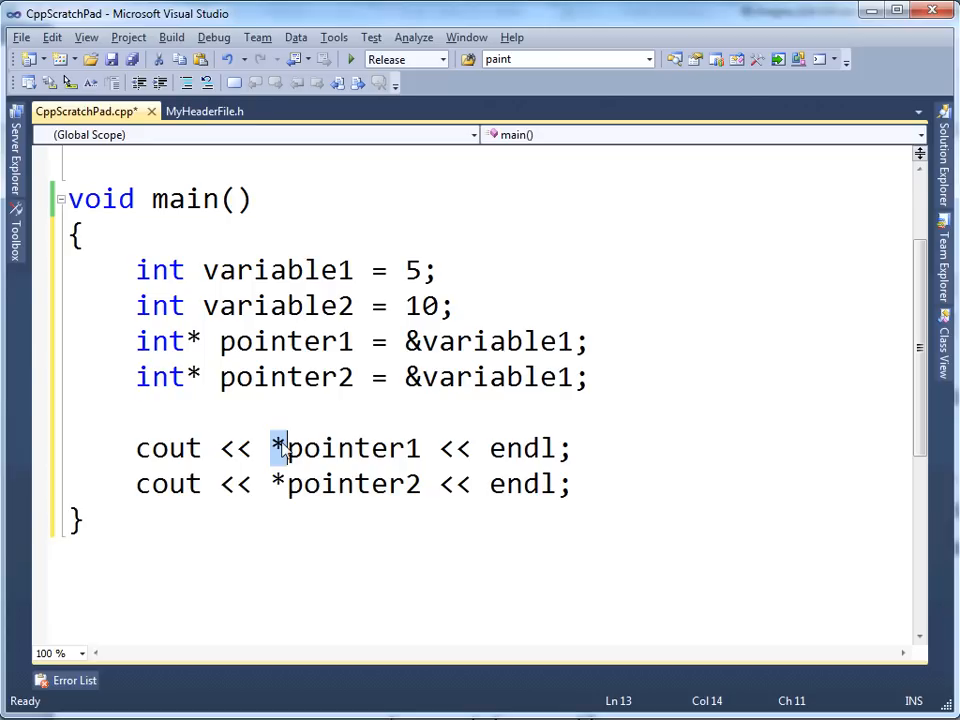
pyautogui.doubleClick(350, 448)
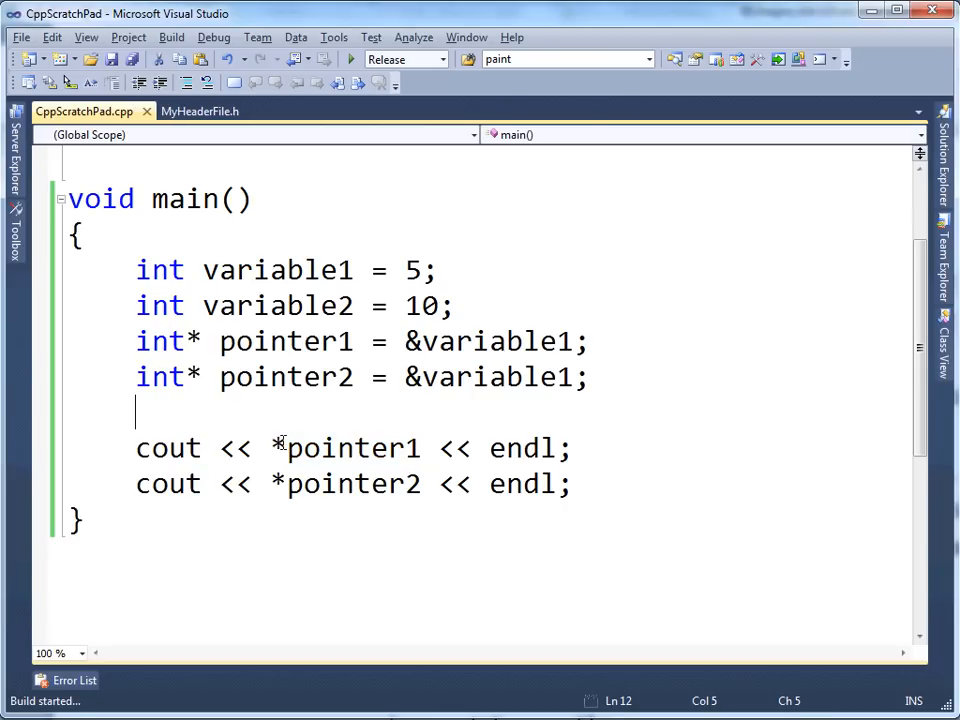
# Start a build and place the cursor after the second cout statement for new code
pyautogui.click(348, 60)
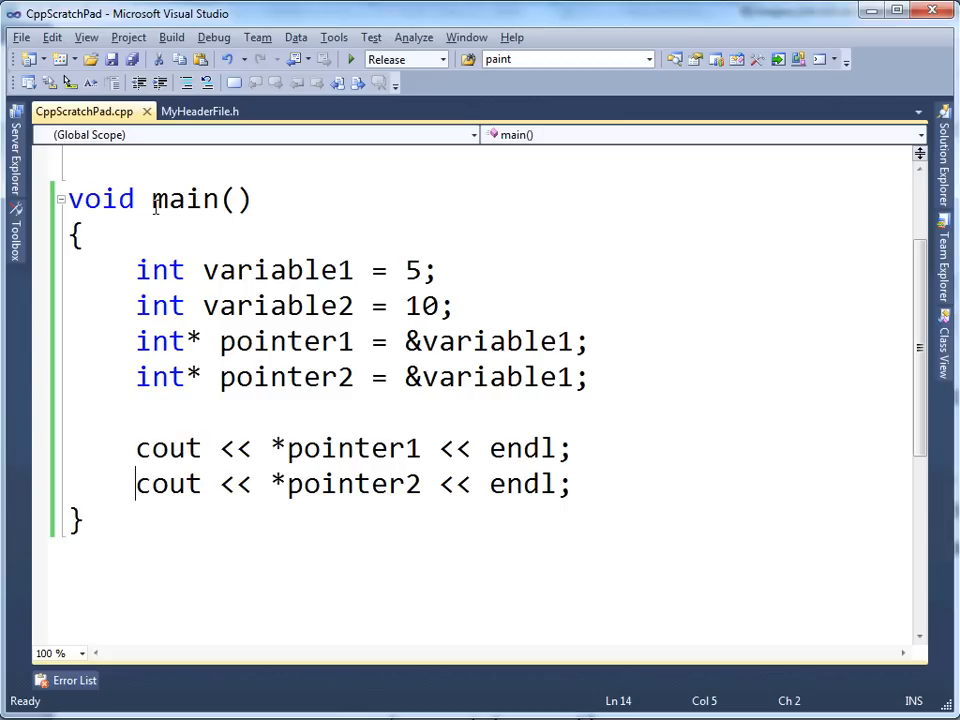
pyautogui.click(572, 484)
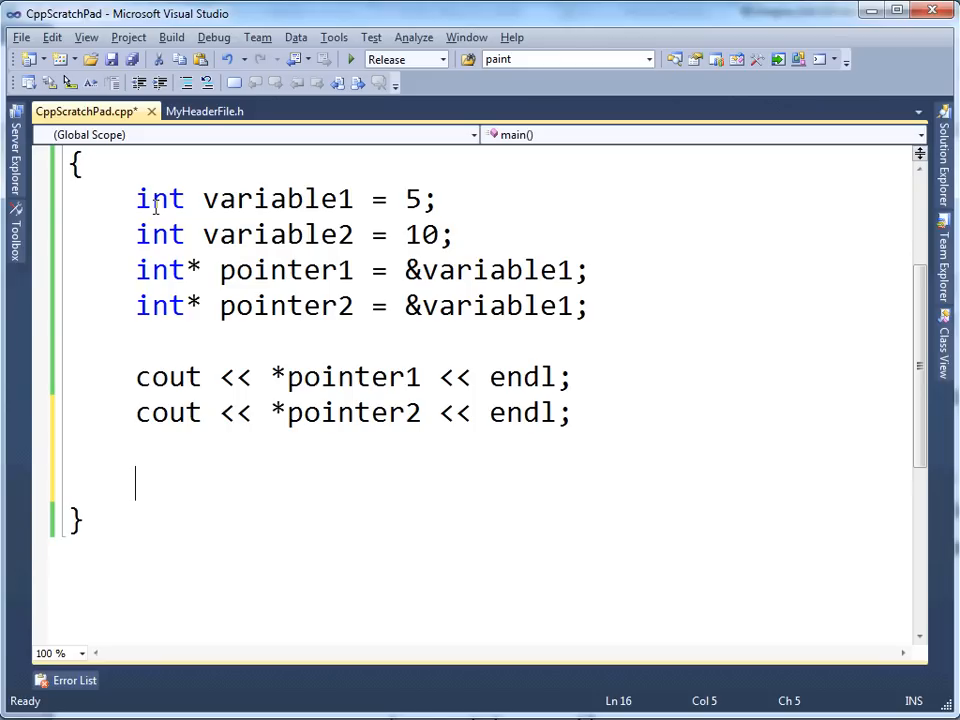
# Reassign pointer2 = &variable2; in main
pyautogui.write('pointer')
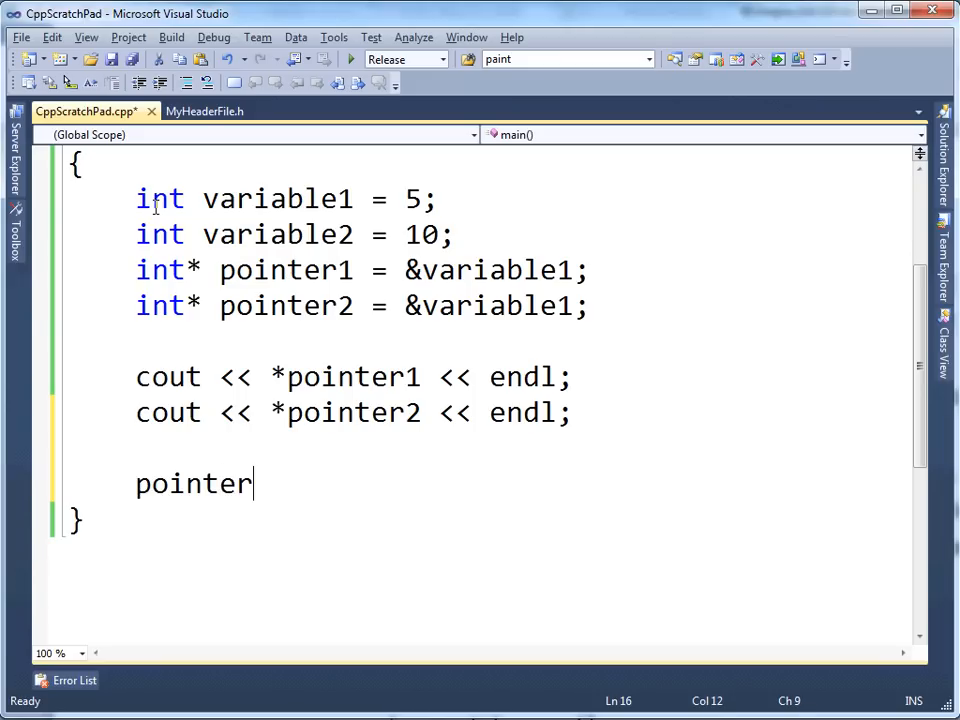
pyautogui.write('2 =')
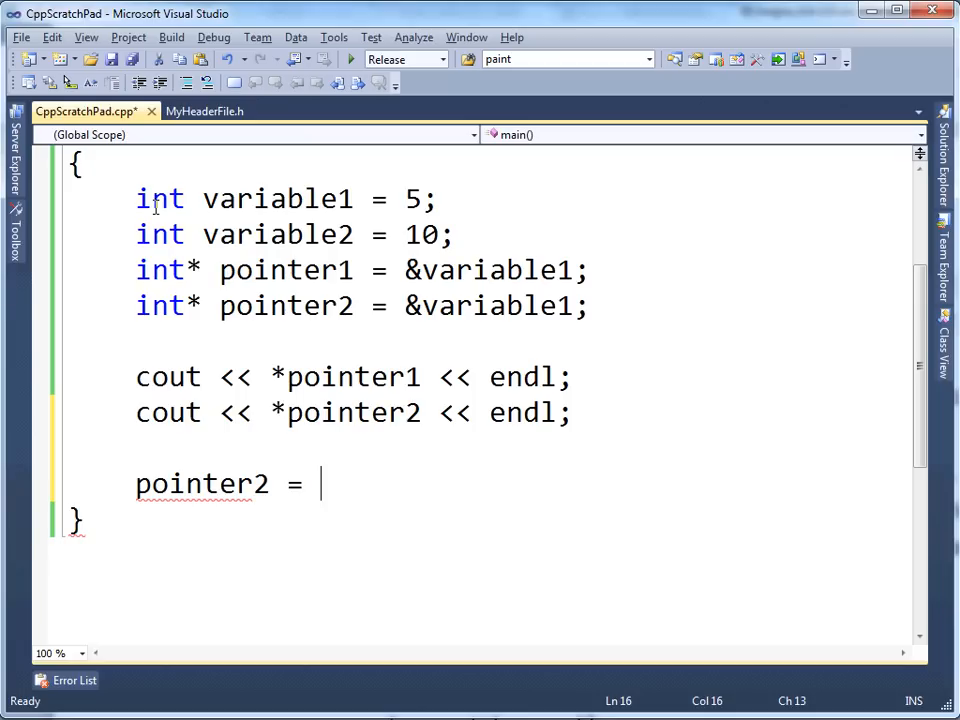
pyautogui.write('&var')
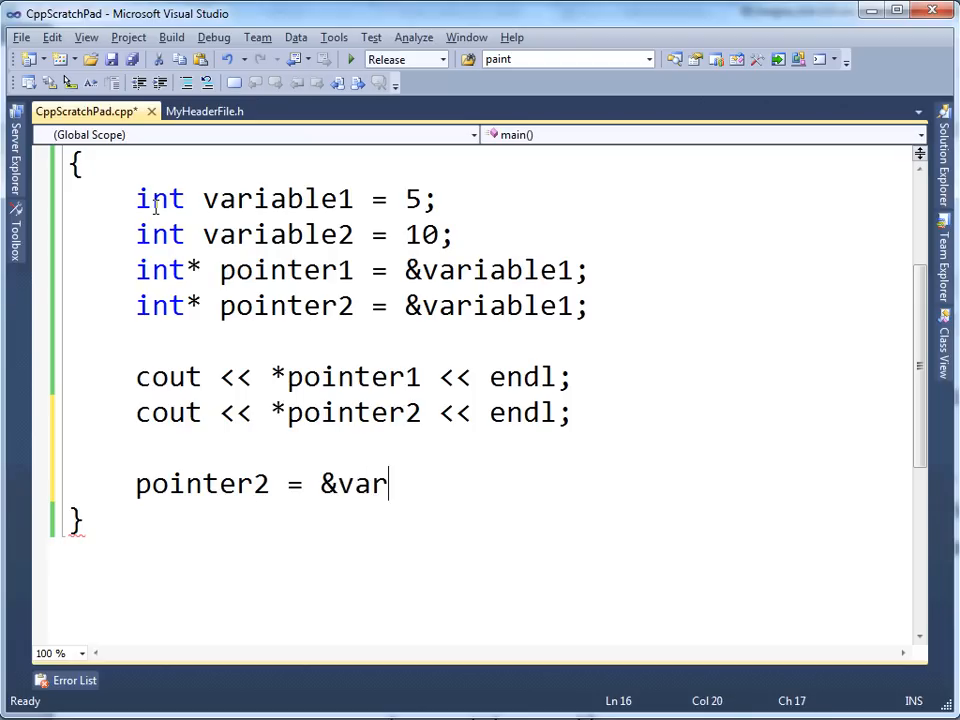
pyautogui.write('iable2;')
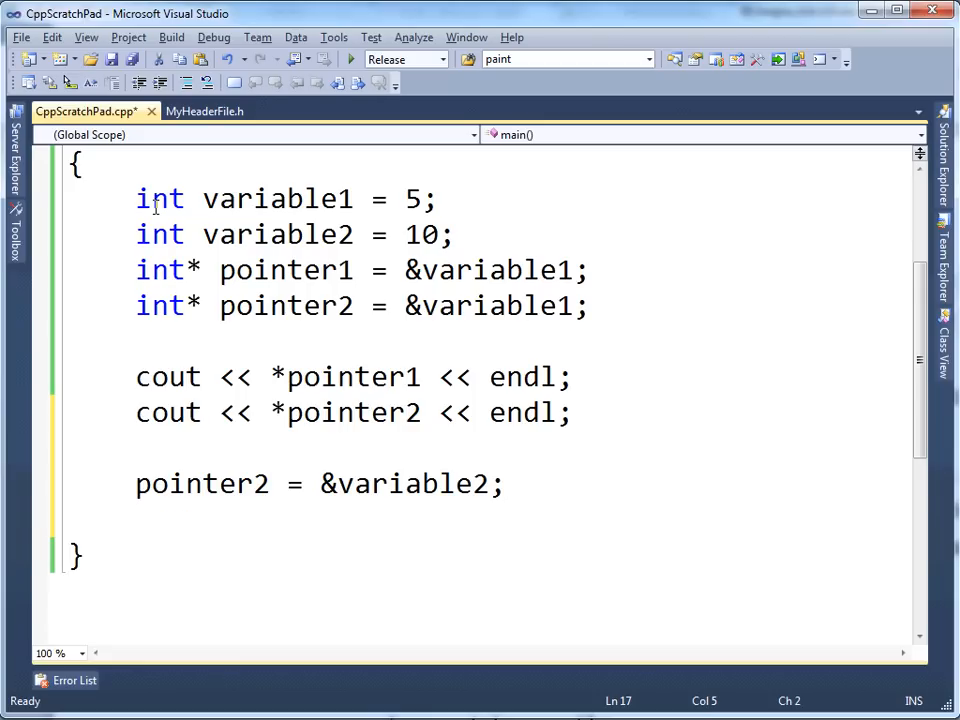
# Add cout << *pointer2 << endl; and start a new line below it
pyautogui.write('cout << *')
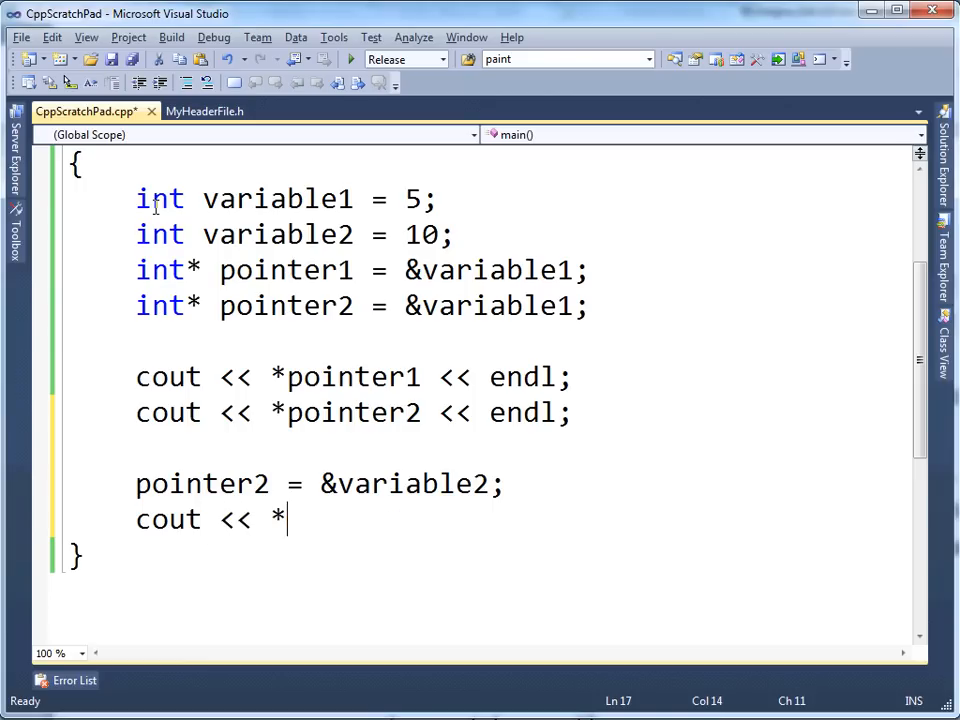
pyautogui.write('pointer2')
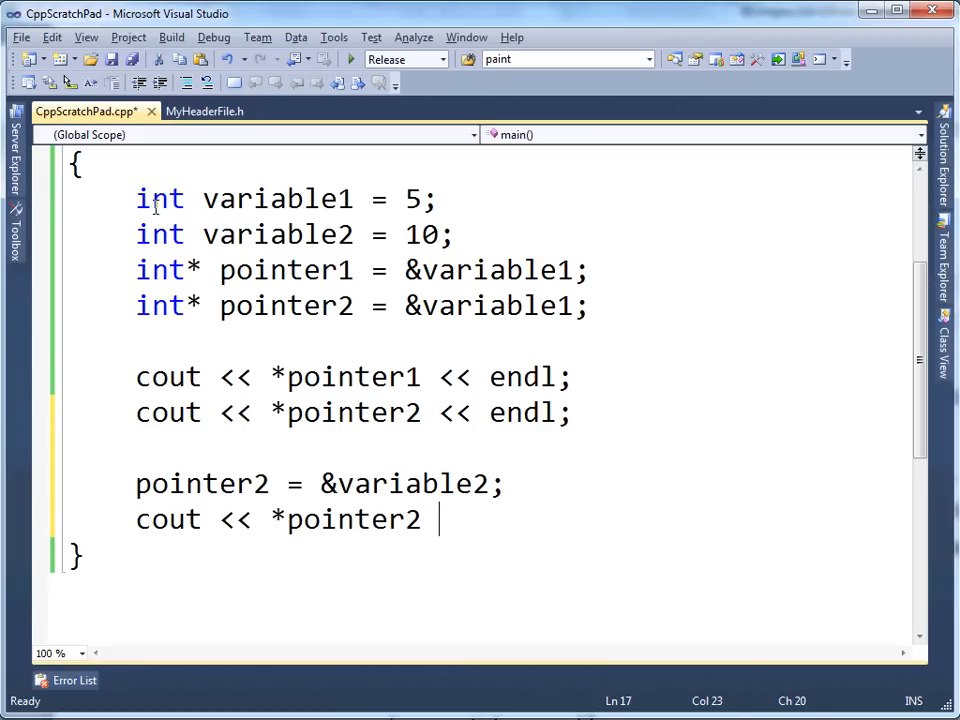
pyautogui.write('<< endl;')
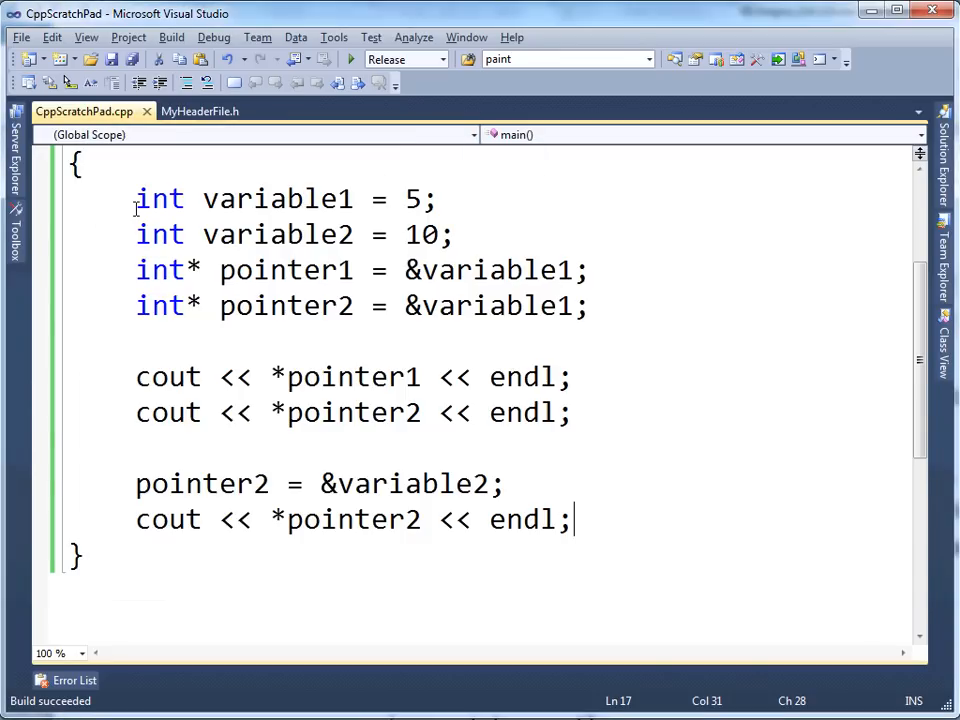
pyautogui.press('enter')
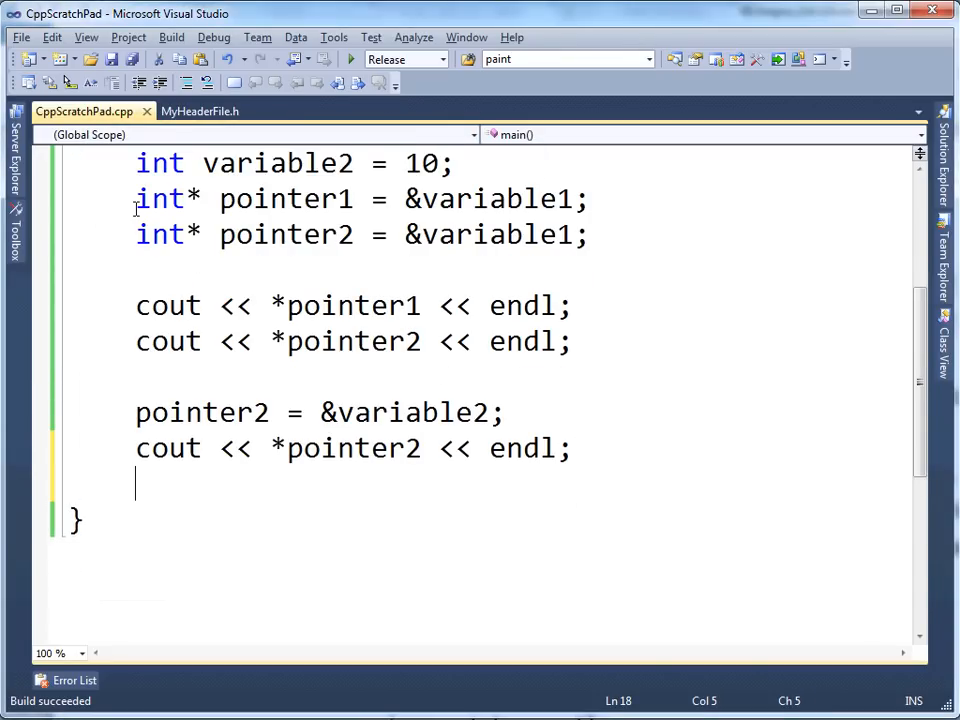
# Store 23 through the pointer with *pointer2 = 23;
pyautogui.write('*pointer')
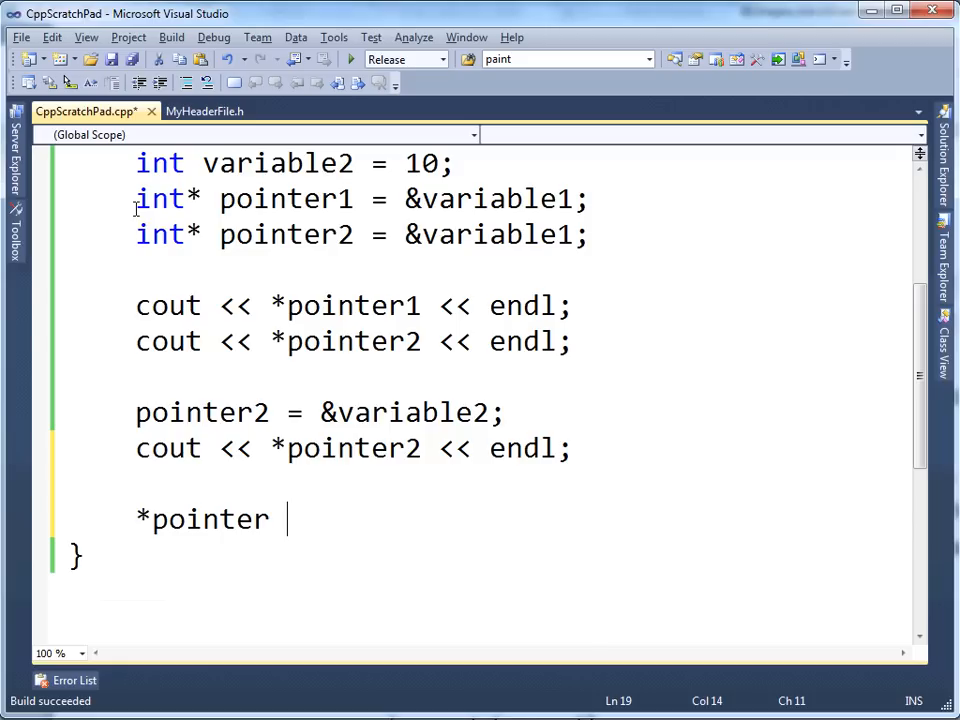
pyautogui.write('2 =')
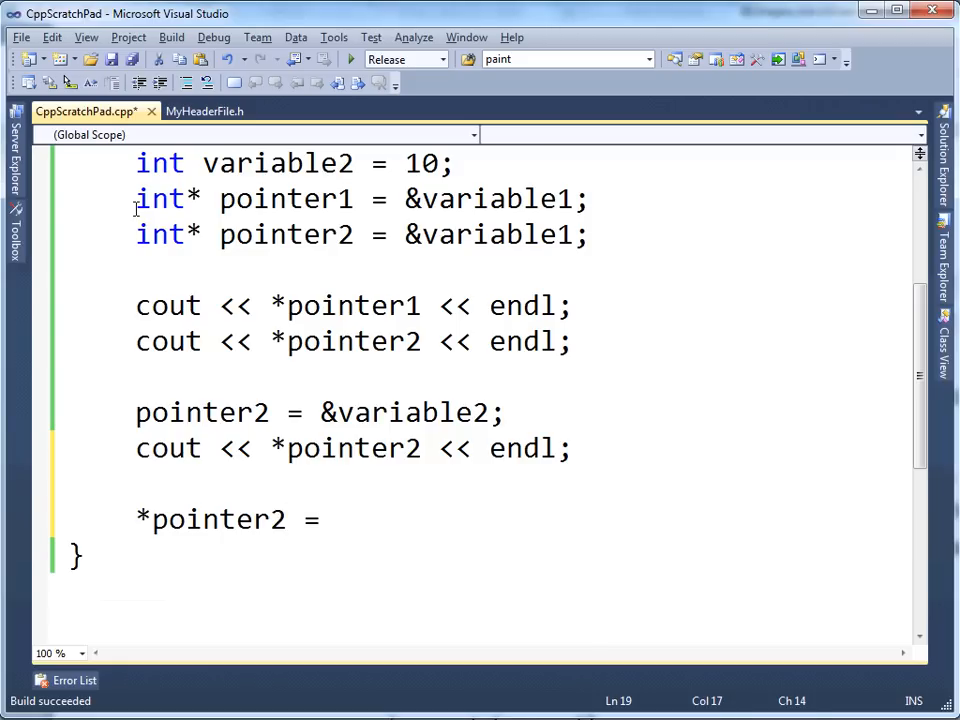
pyautogui.write('23')
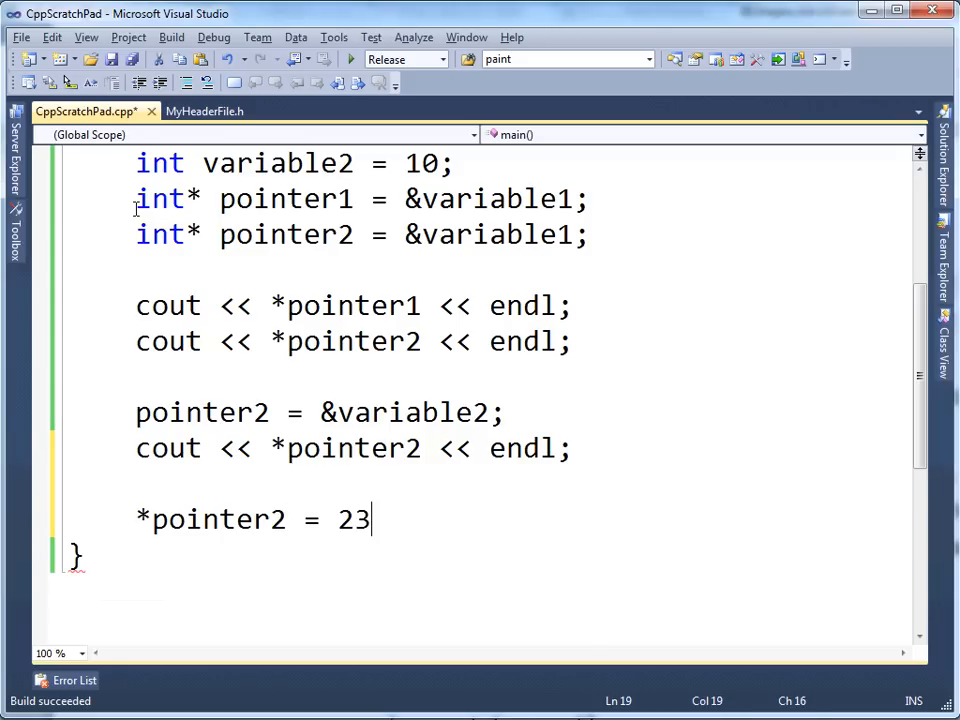
pyautogui.write(';')
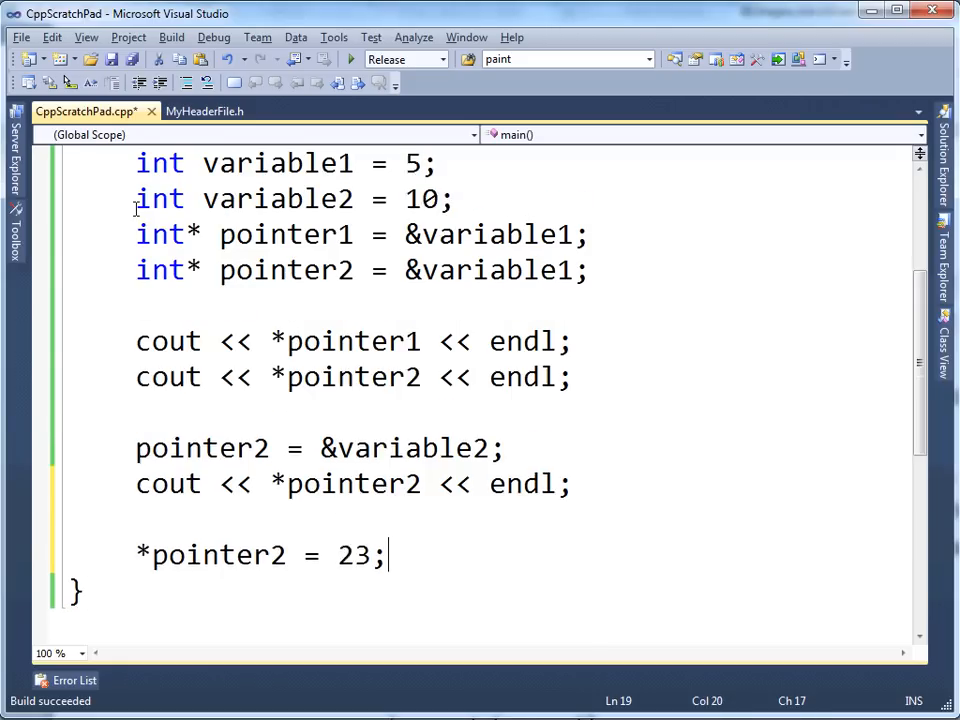
pyautogui.scroll(-3)
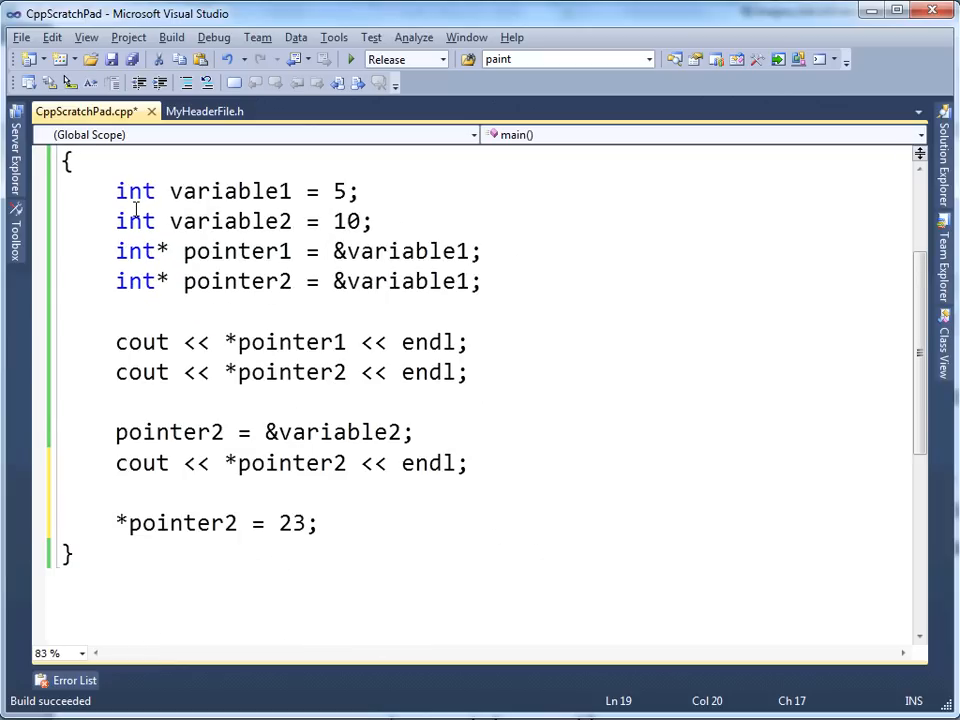
pyautogui.scroll(-3)
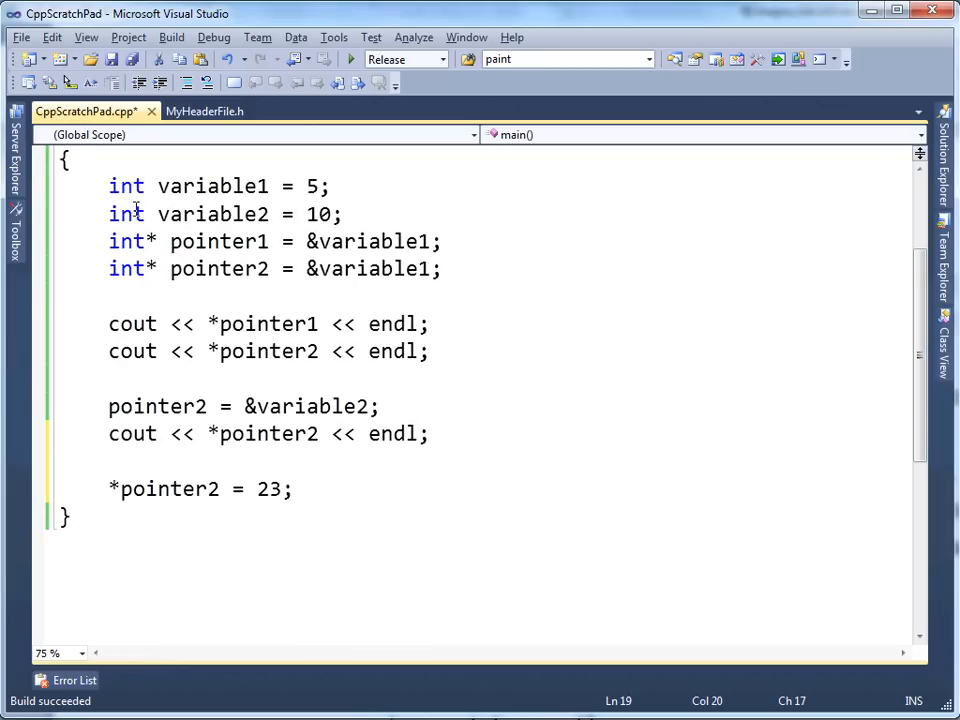
pyautogui.click(290, 488)
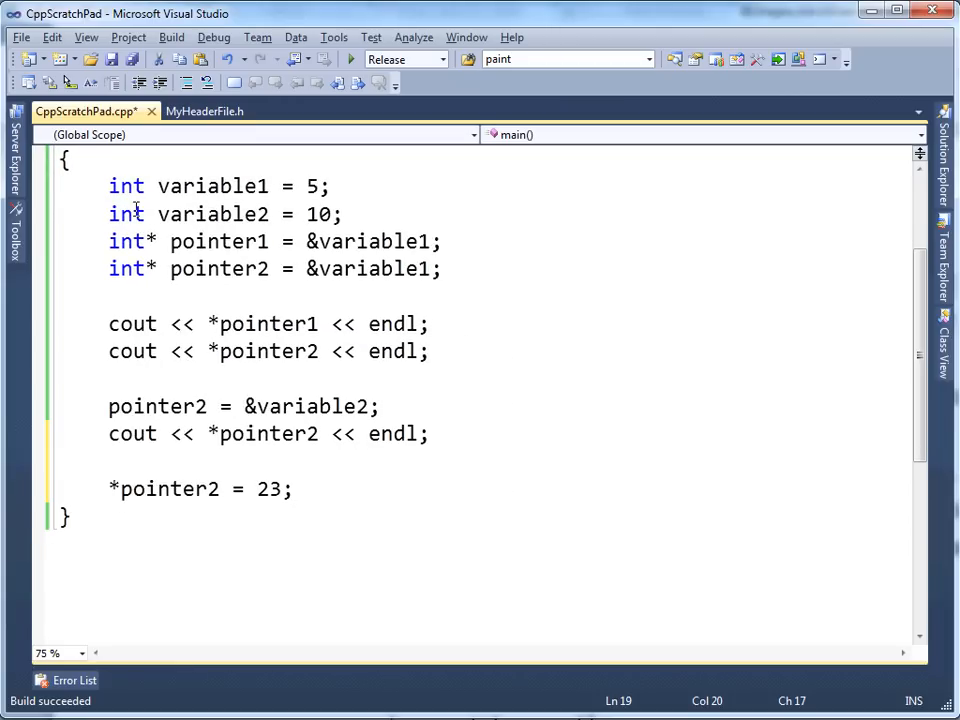
pyautogui.scroll(-3)
pyautogui.write('cout <<')
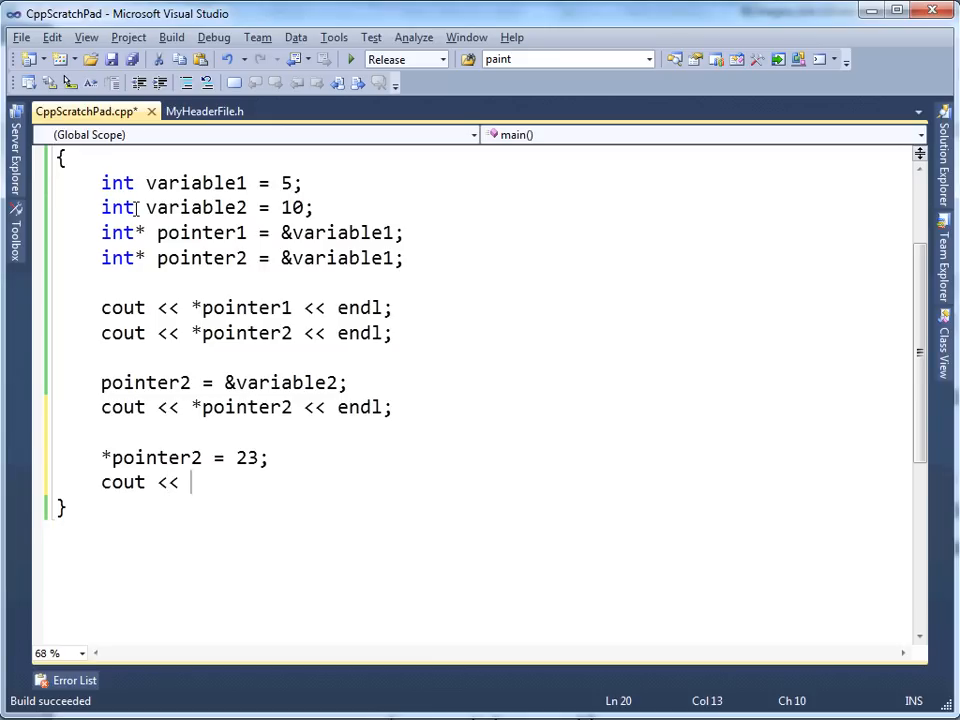
# Add cout << *pointer2 << endl; and cout << variable2 << endl; then save
pyautogui.write('*p')
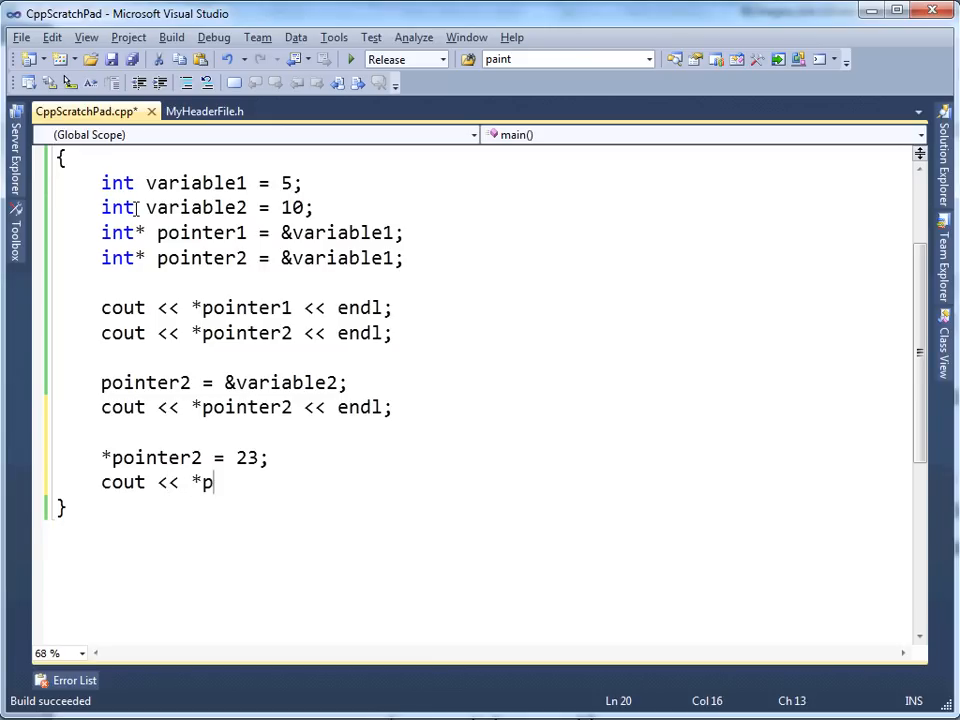
pyautogui.write('ointer2 << end')
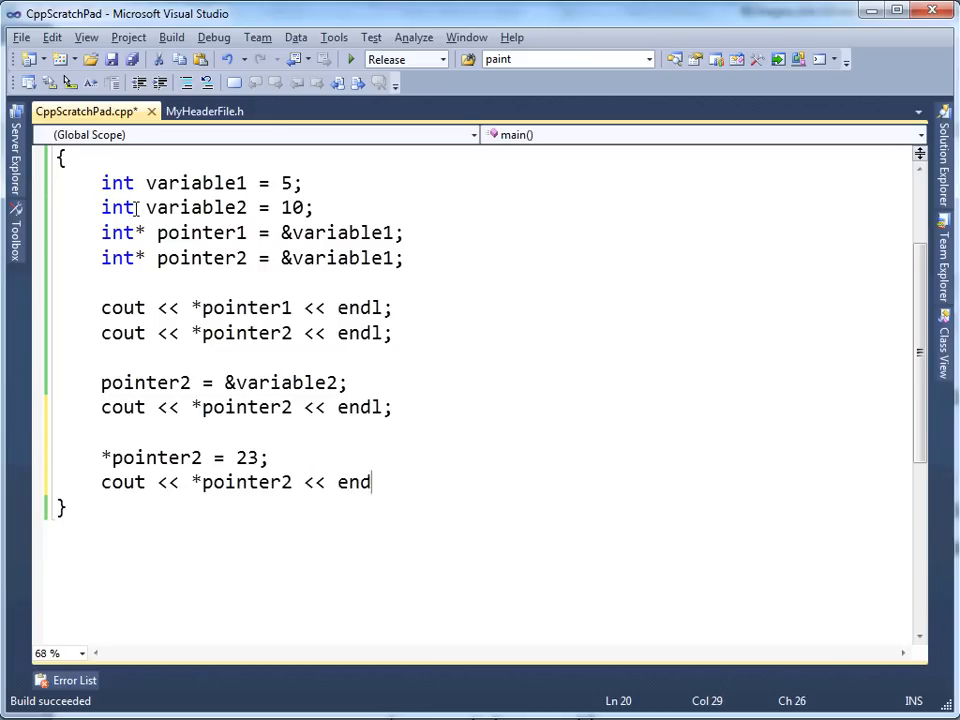
pyautogui.doubleClick(246, 456)
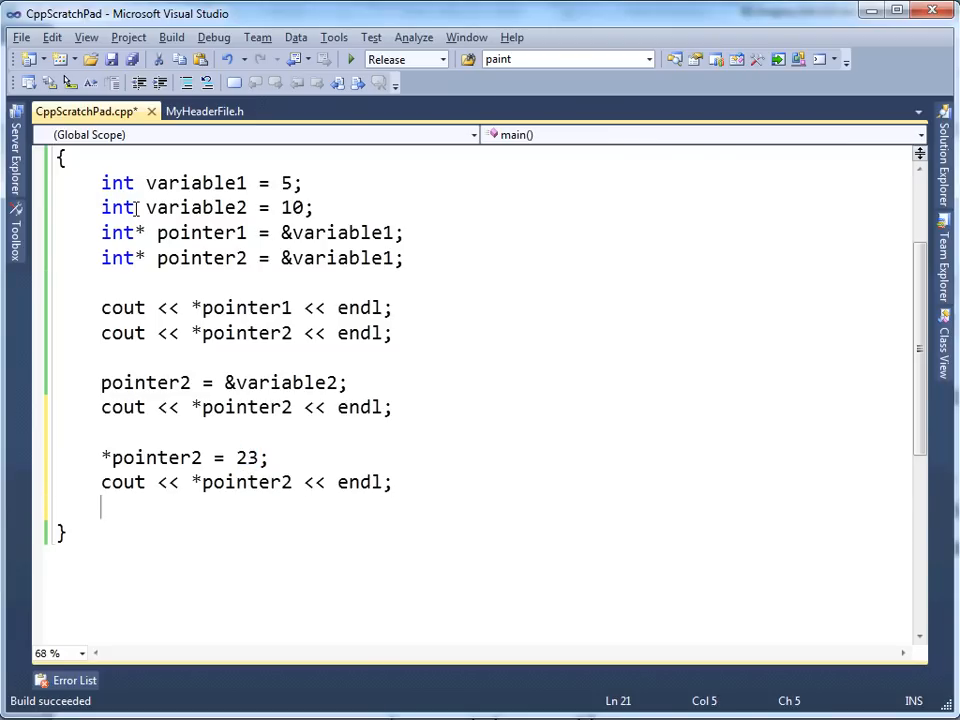
pyautogui.write('co')
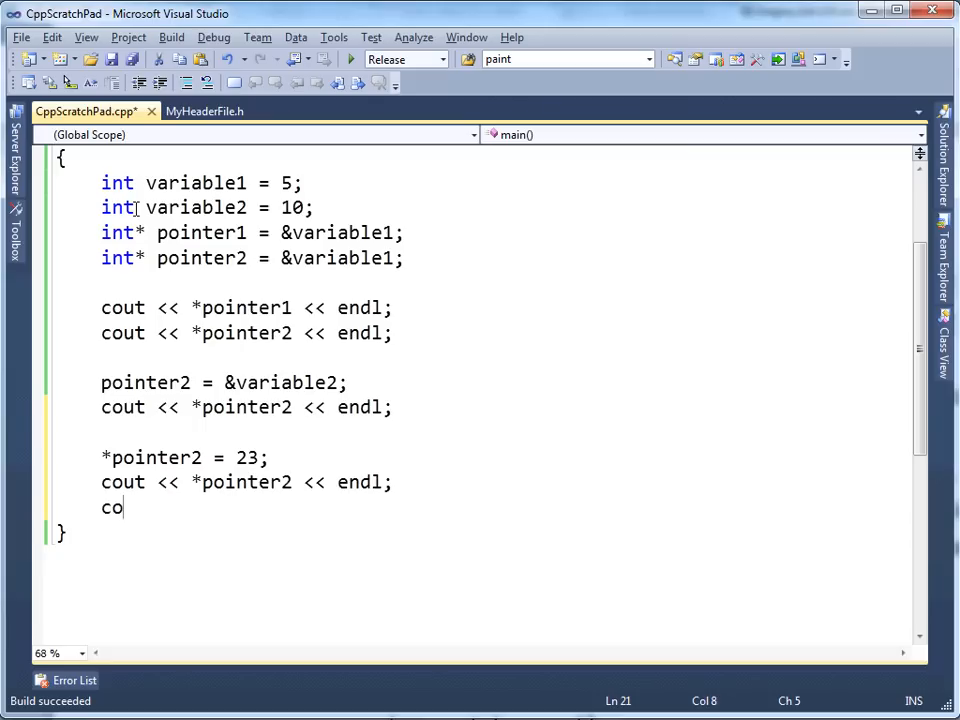
pyautogui.write('ut << pointer')
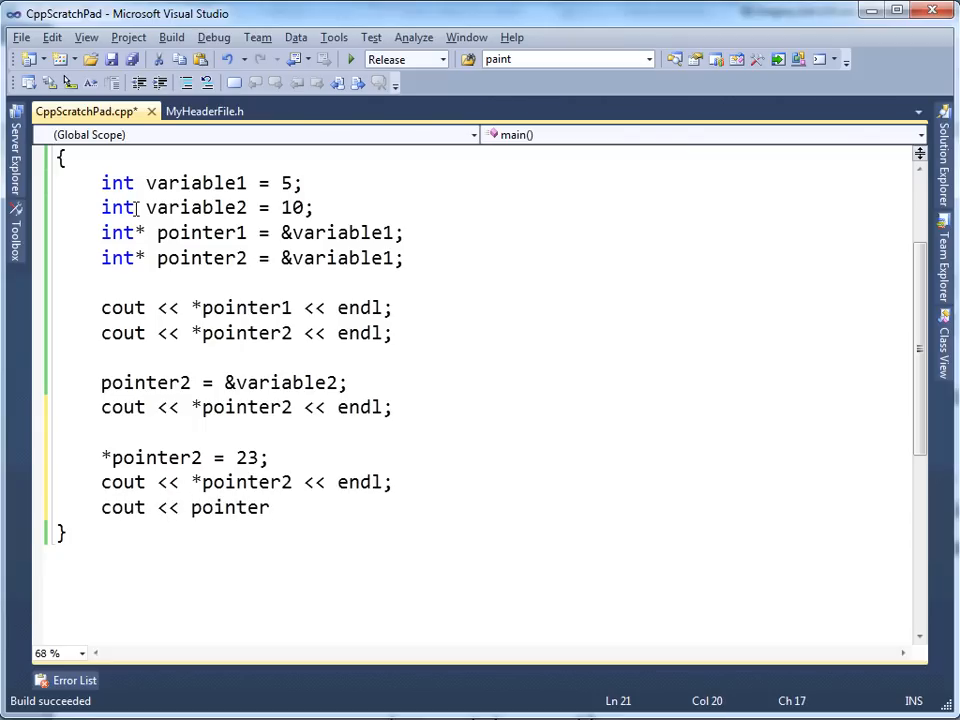
pyautogui.write('variable2 << e')
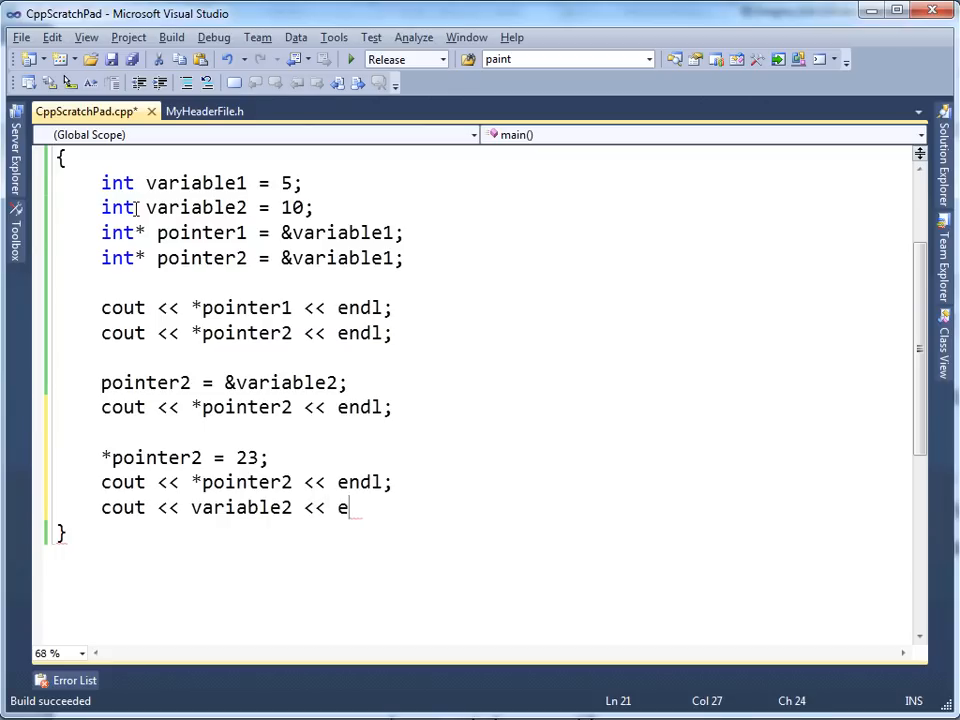
pyautogui.write('ndl;')
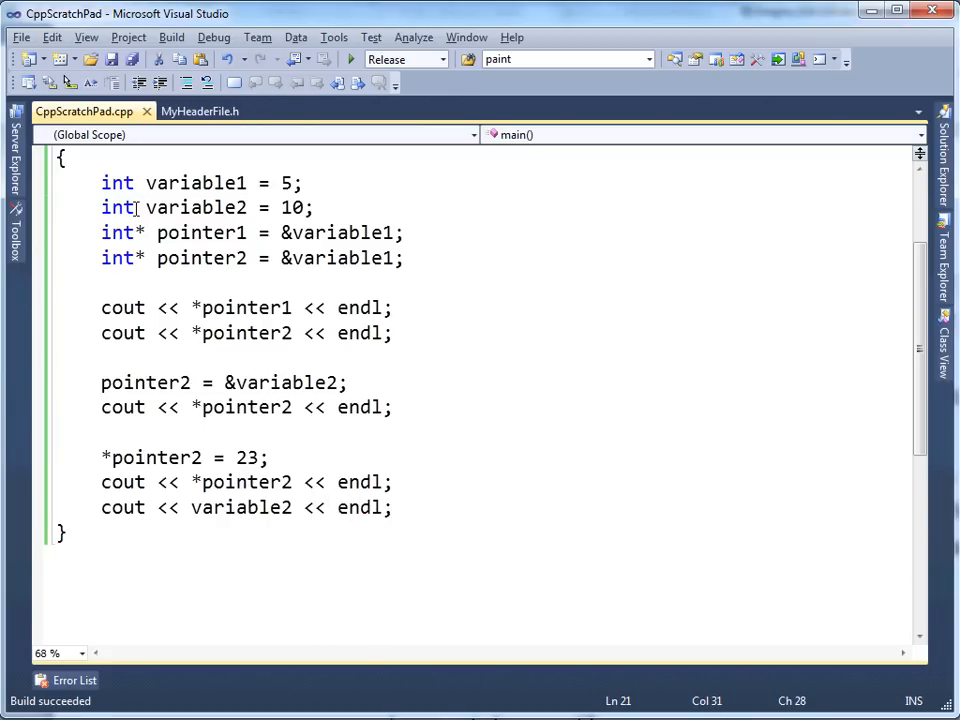
pyautogui.click(348, 60)
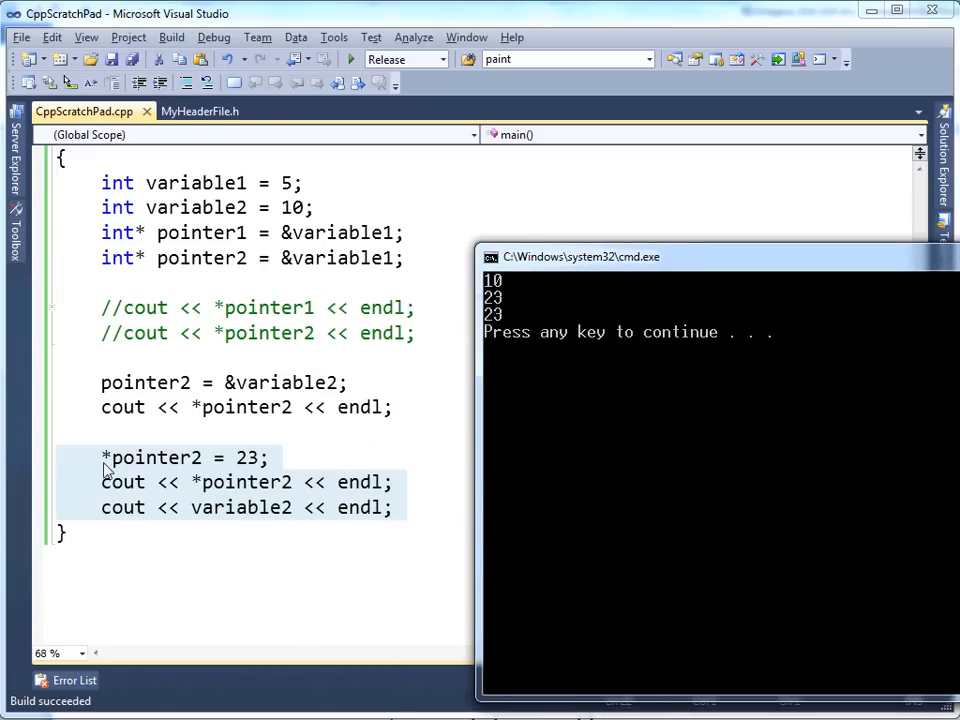
pyautogui.moveTo(398, 478)
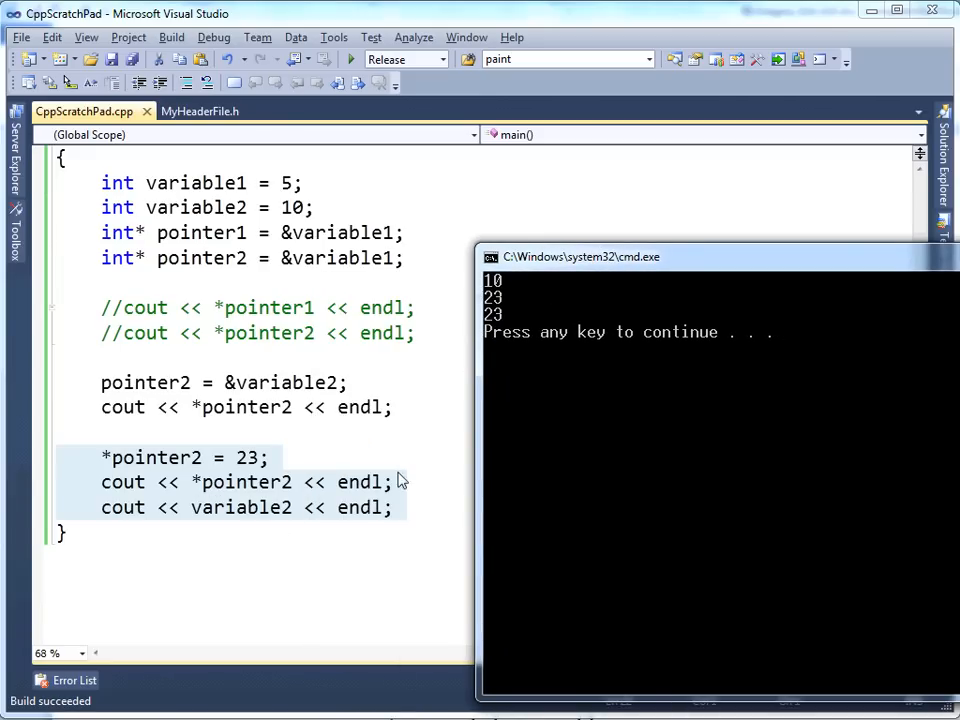
pyautogui.moveTo(210, 490)
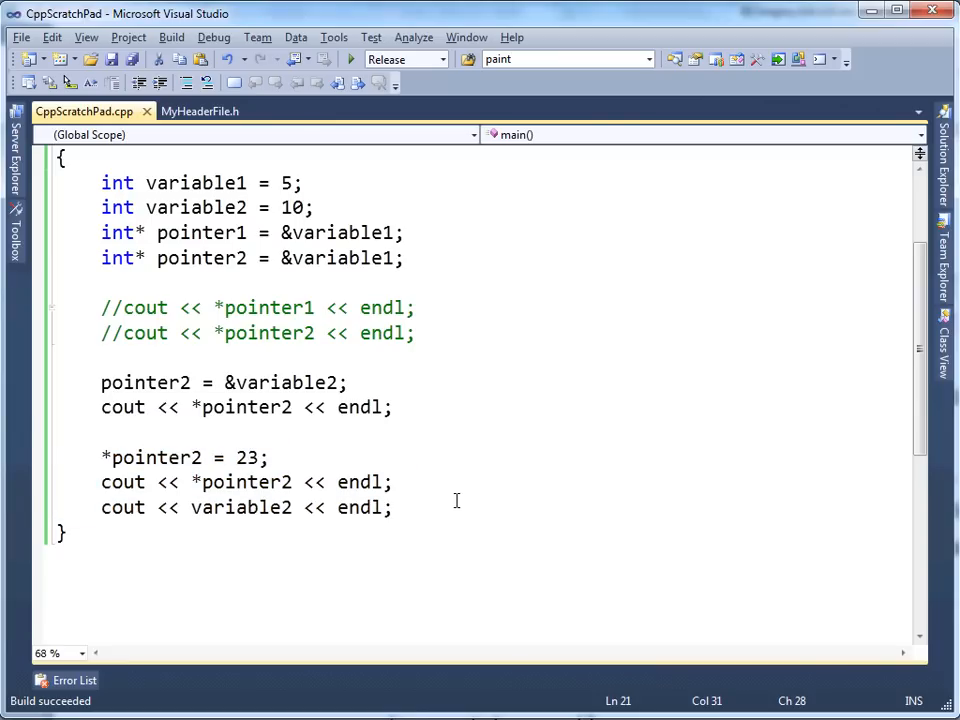
# Assign pointer1 = pointer2; at the end of main
pyautogui.write('v')
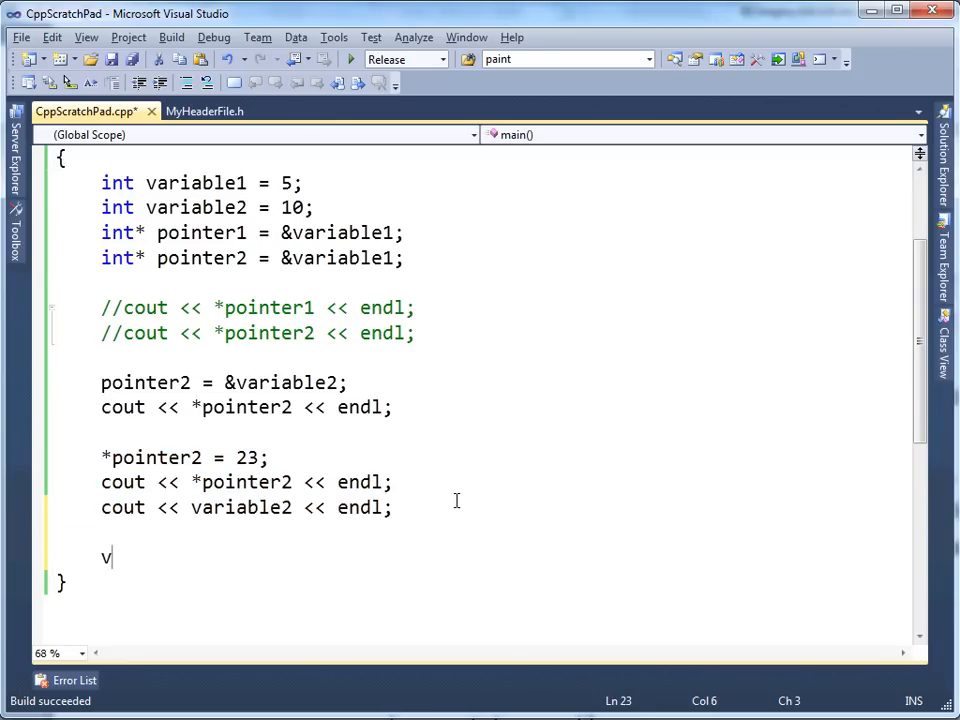
pyautogui.write('ointer1')
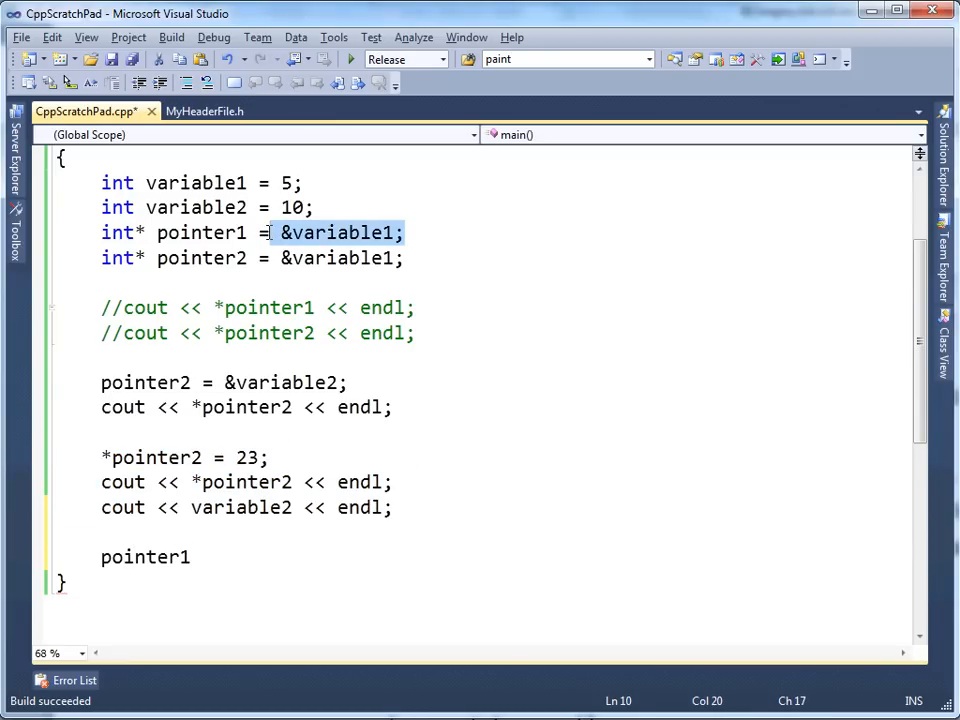
pyautogui.write('=')
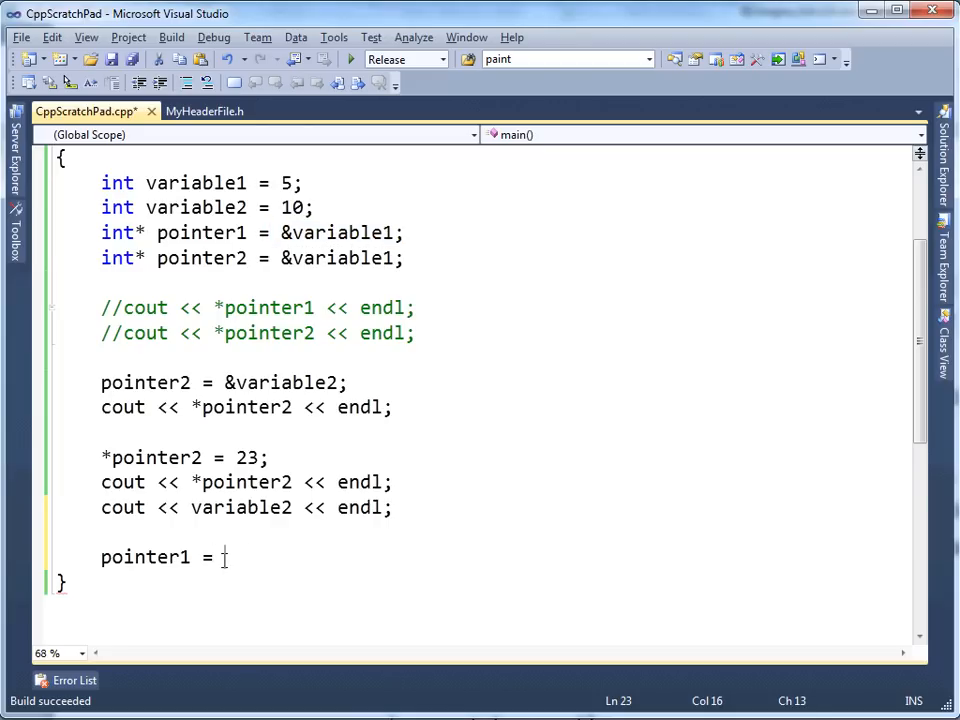
pyautogui.write('pointer')
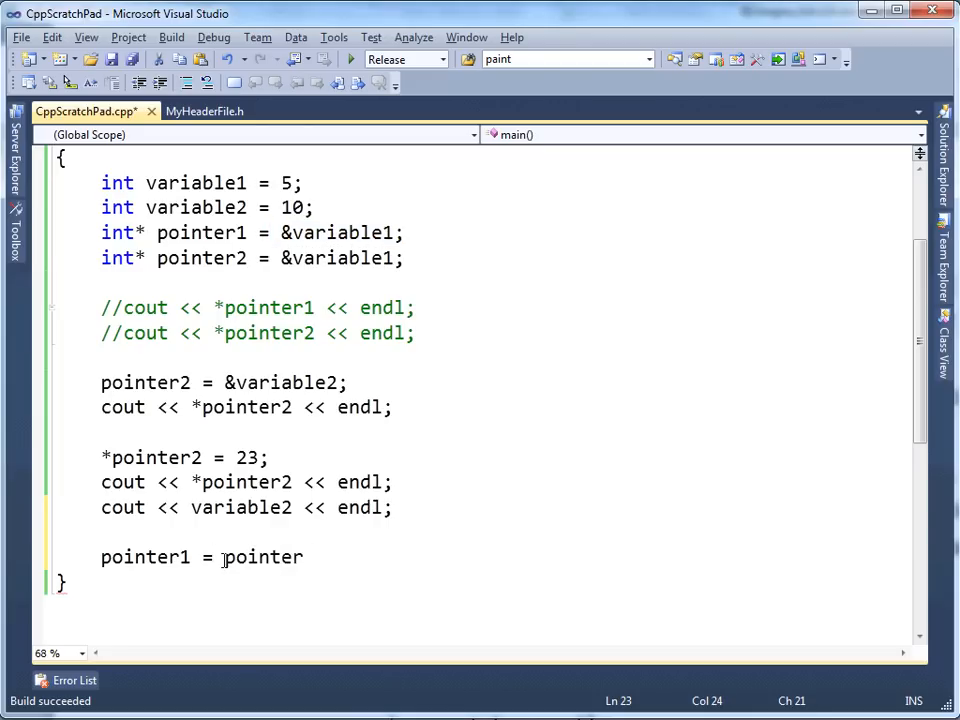
pyautogui.write('2;')
pyautogui.write('cout <<')
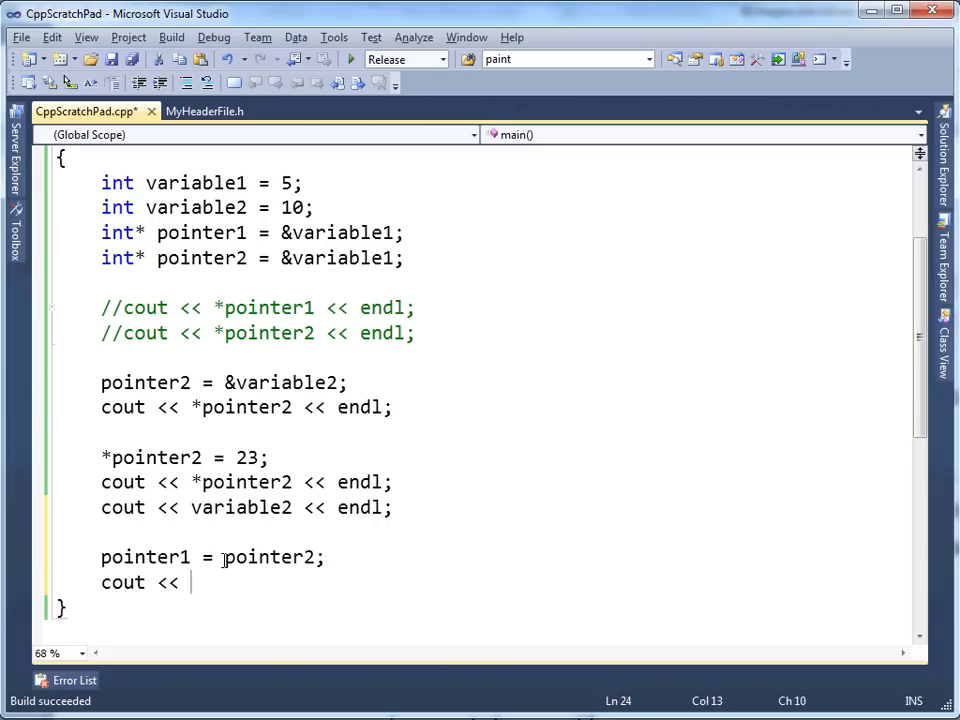
# Add cout << *pointer1 << endl;, removing the stray quote typo
pyautogui.write('*pointer2')
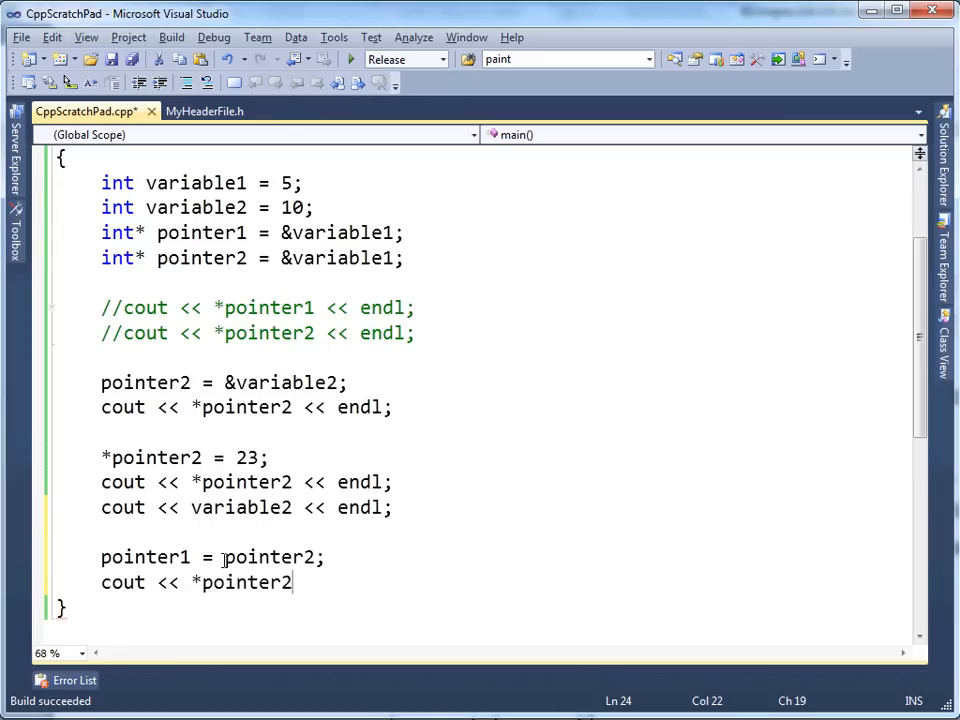
pyautogui.write("<< endl';")
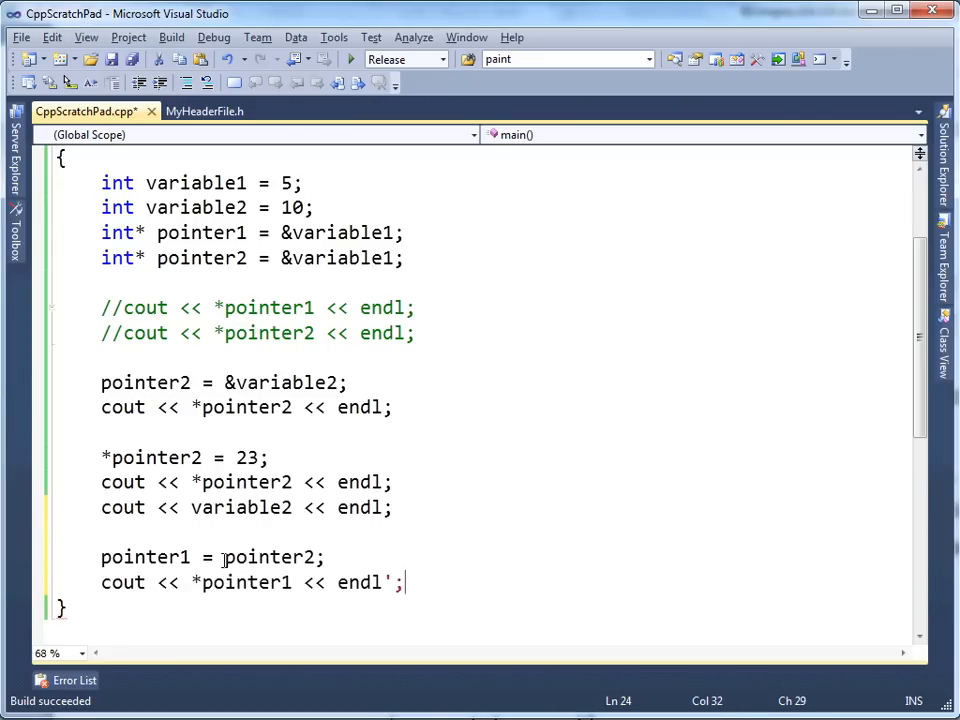
pyautogui.press('BackSpace')
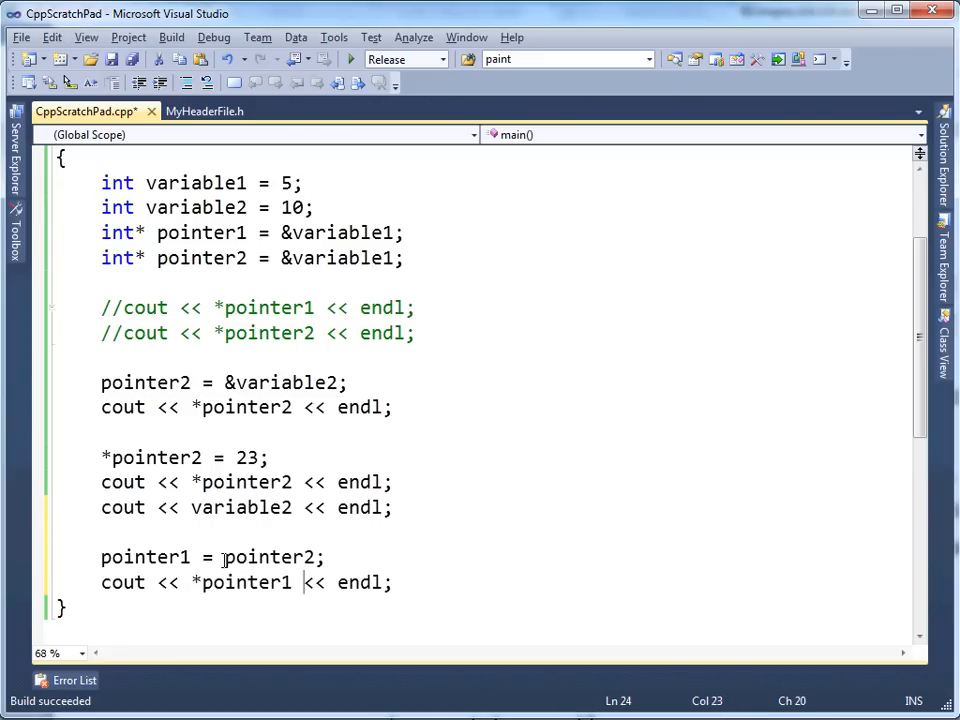
pyautogui.doubleClick(240, 582)
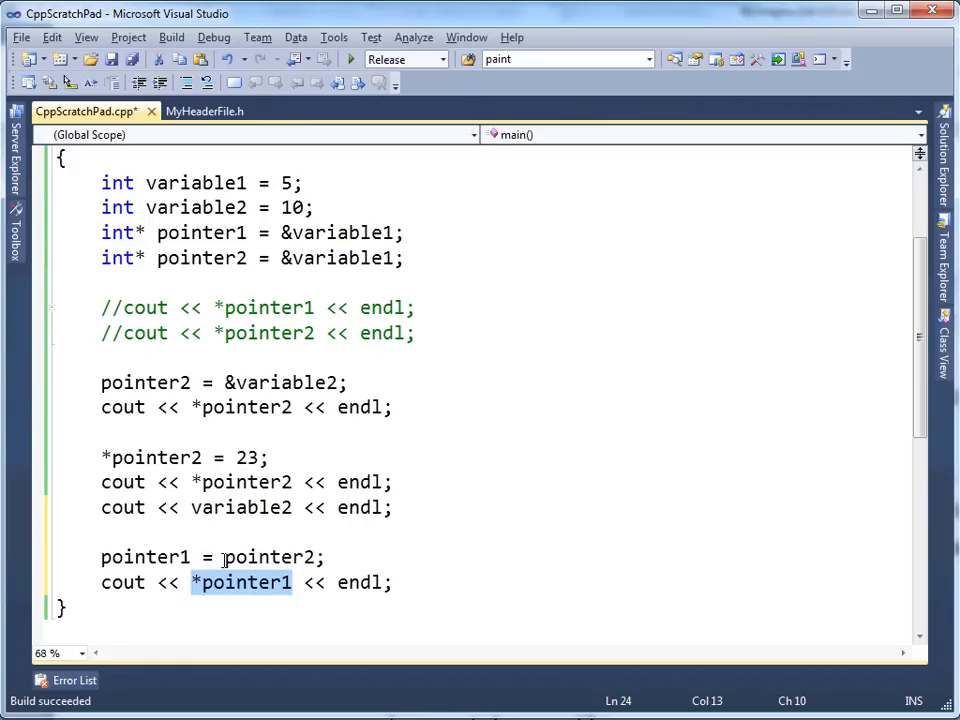
pyautogui.moveTo(520, 442)
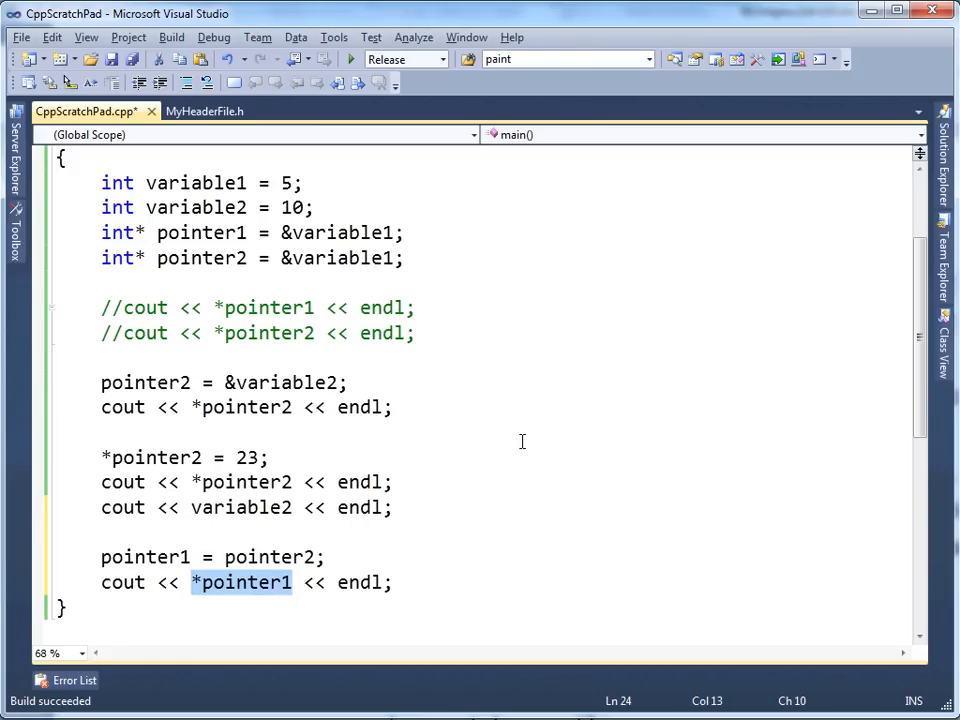
pyautogui.moveTo(272, 548)
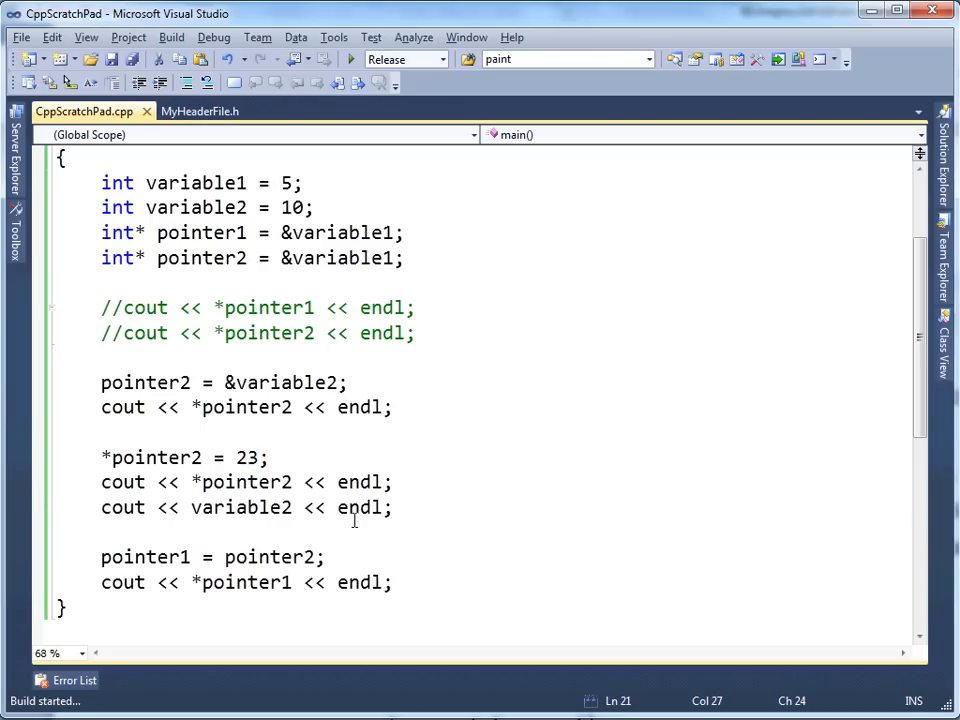
# Run the program to see 10, 23, 23, 23, then add a blank line after the last cout
pyautogui.click(350, 58)
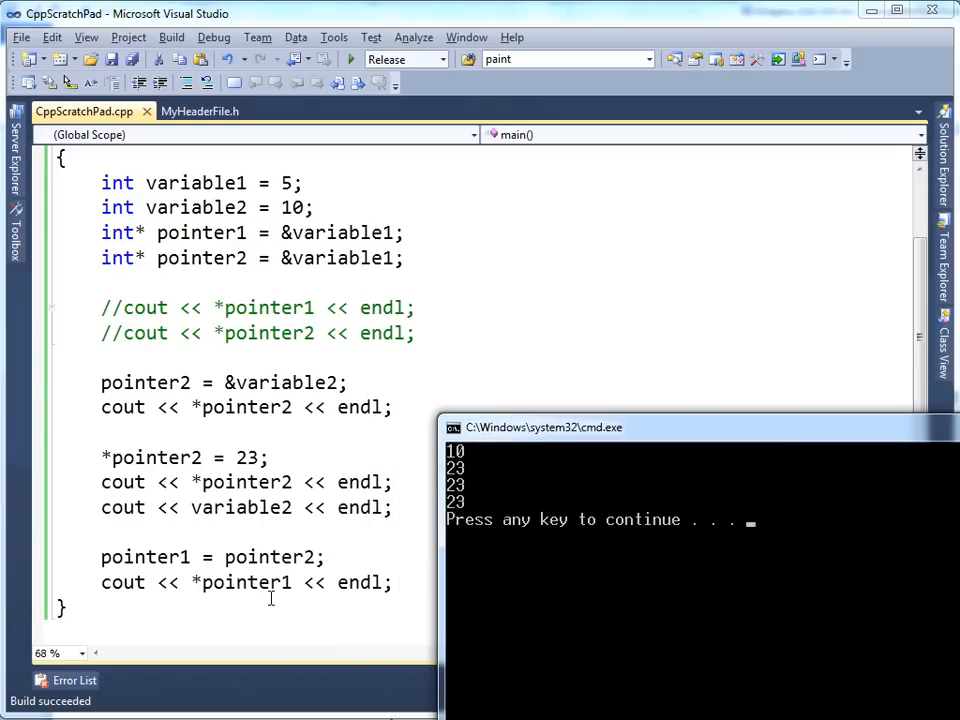
pyautogui.moveTo(568, 568)
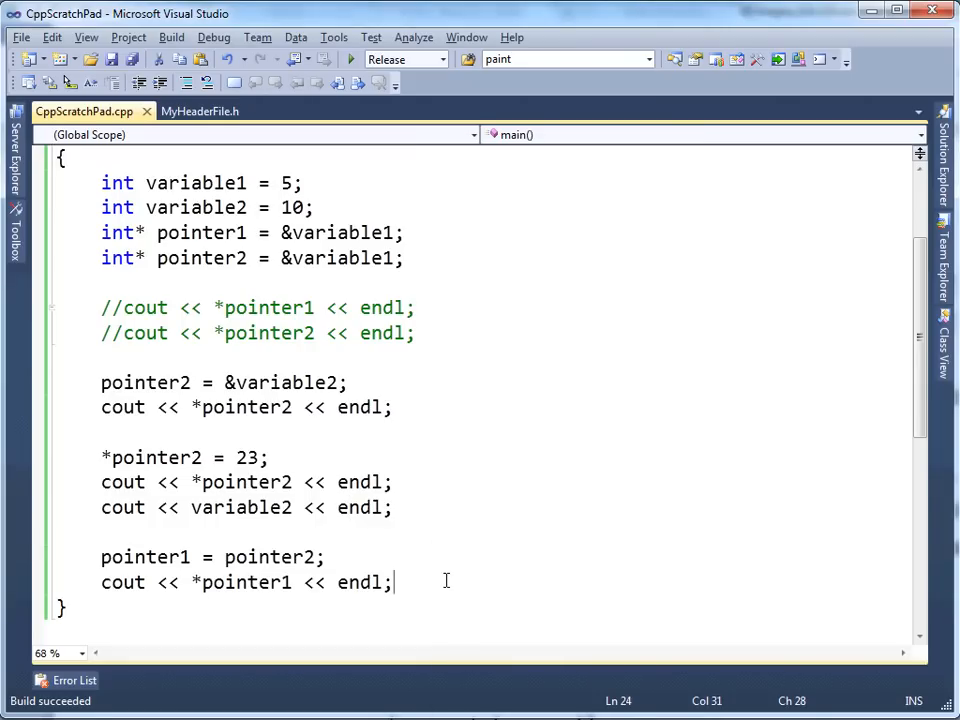
pyautogui.press('Return')
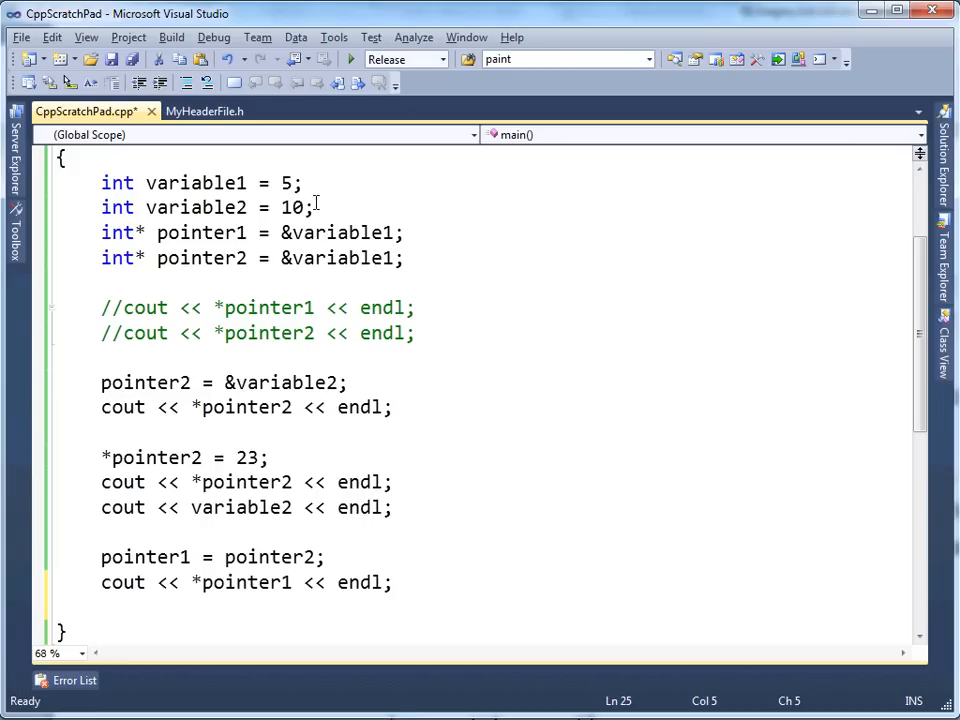
# Declare global int programImageVariable; above main
pyautogui.moveTo(300, 206); pyautogui.dragTo(100, 184)
pyautogui.write('int')
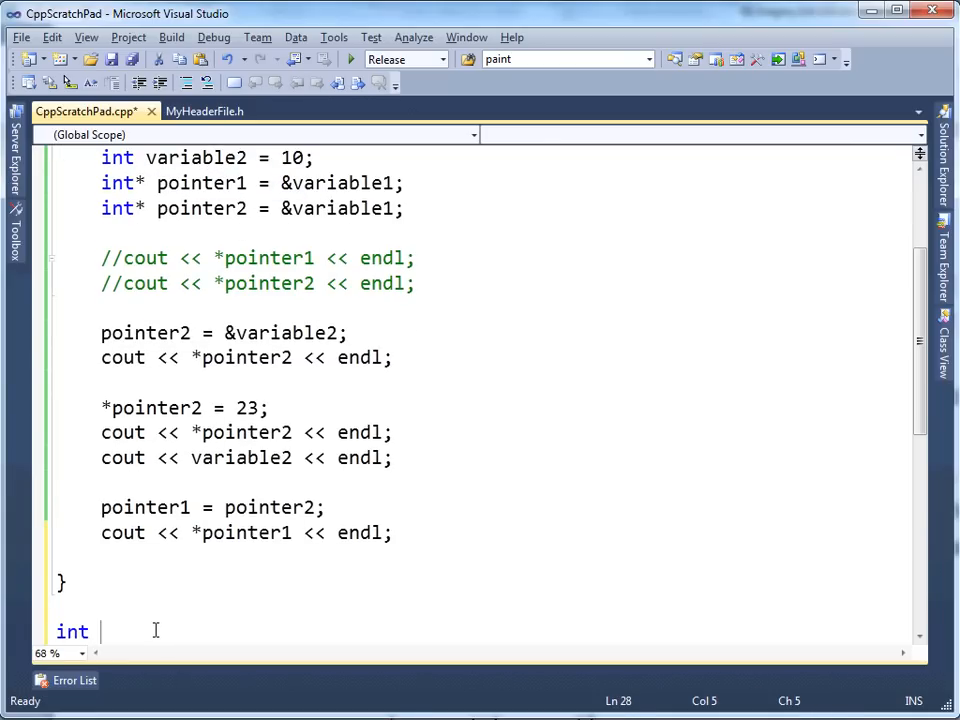
pyautogui.write('progra')
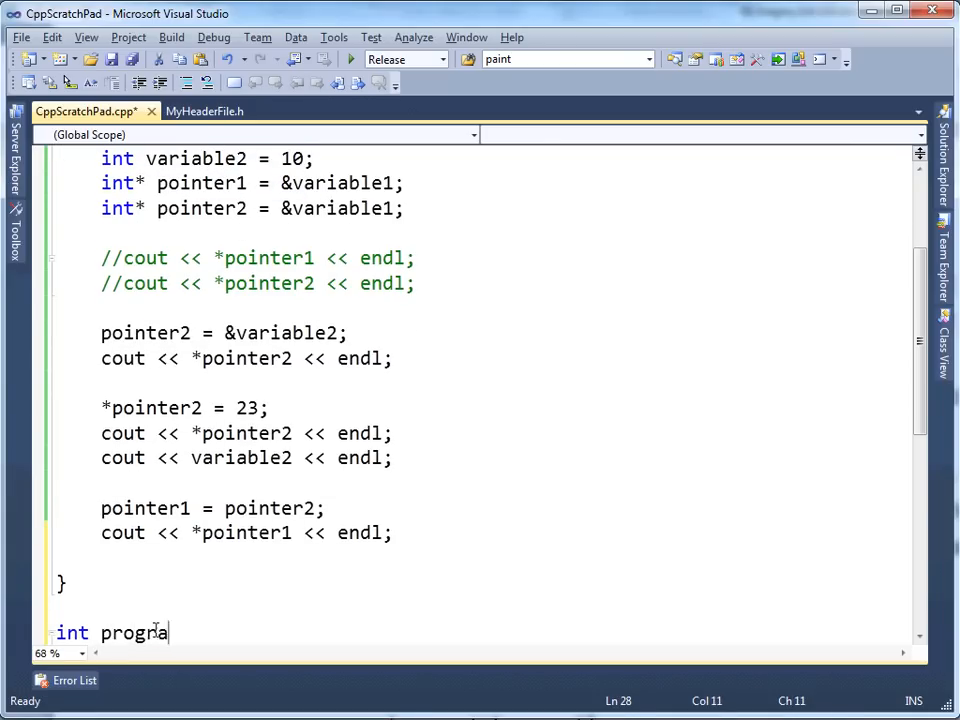
pyautogui.write('mImageVaria')
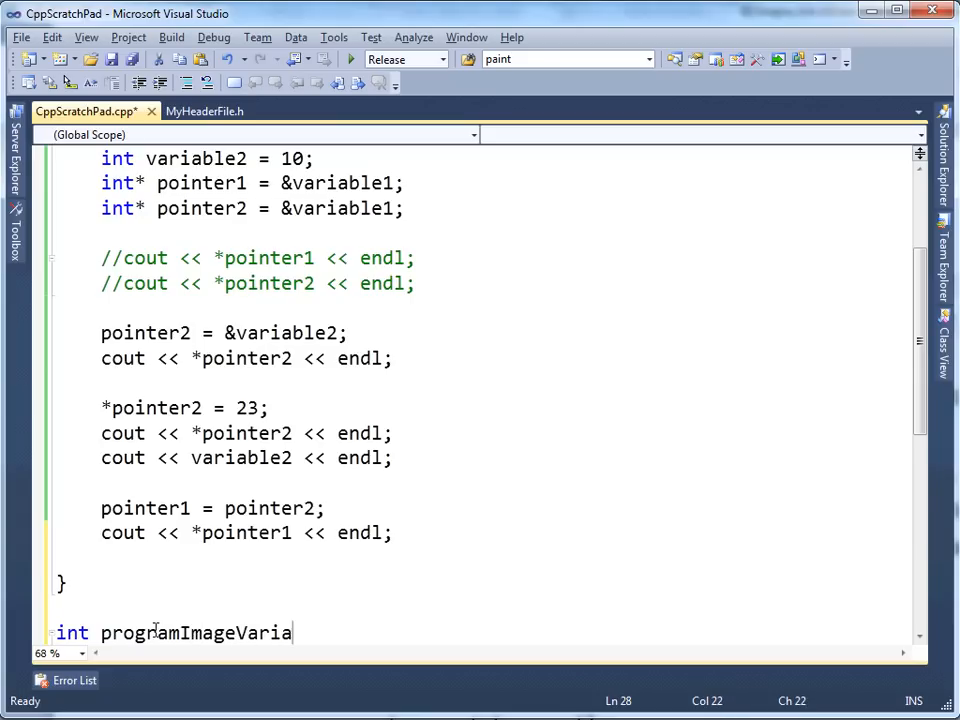
pyautogui.write('ble;')
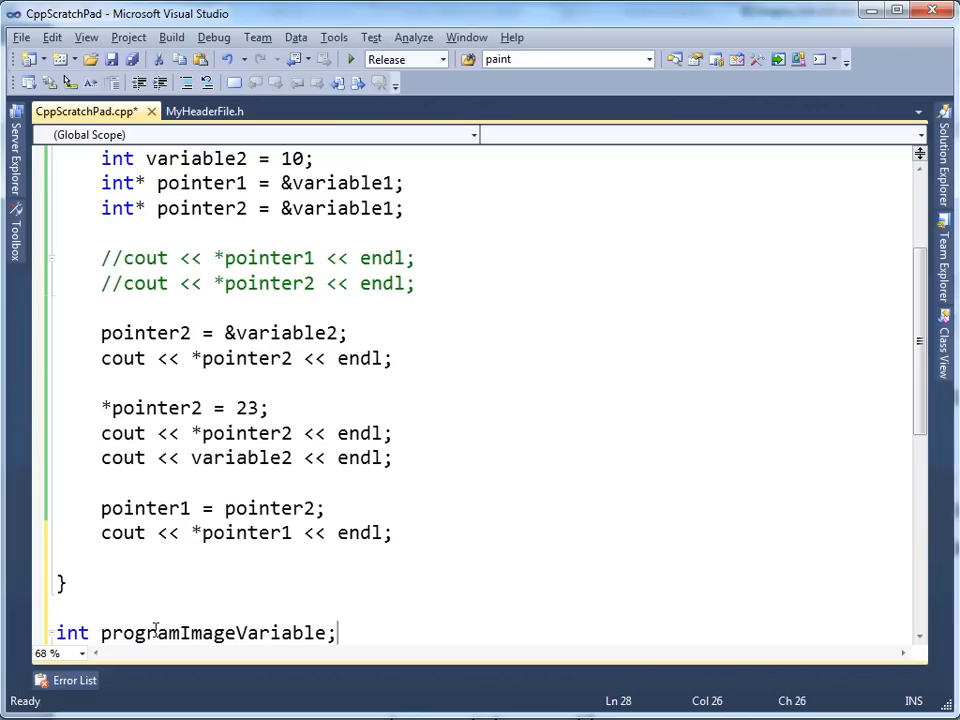
# Assign pointer1 = &programImageVariable; at the end of main
pyautogui.write('pointer1')
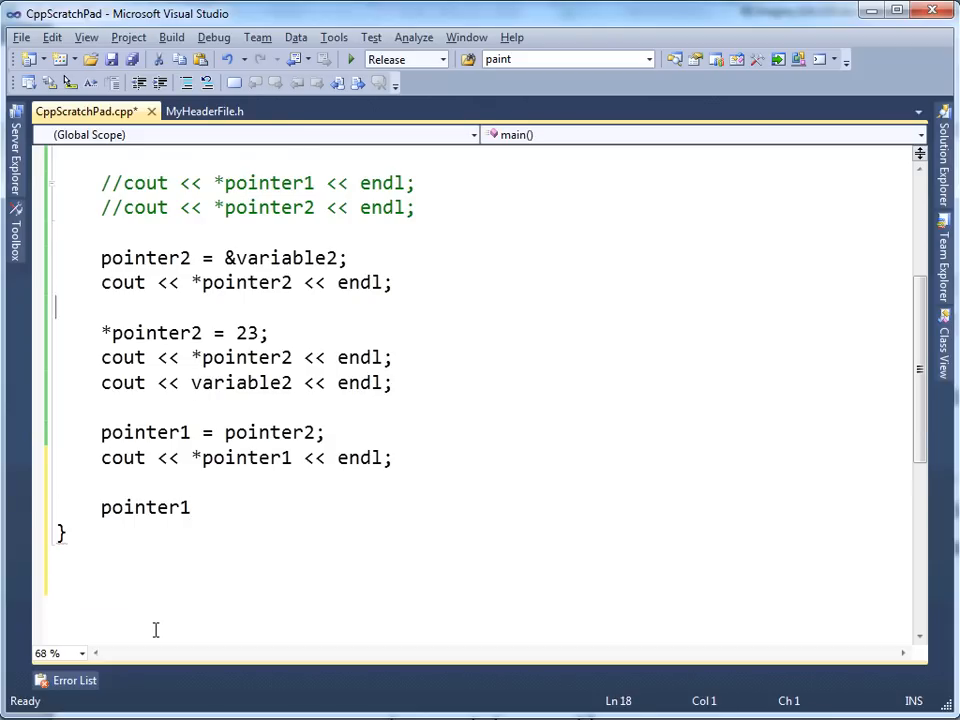
pyautogui.scroll(3)
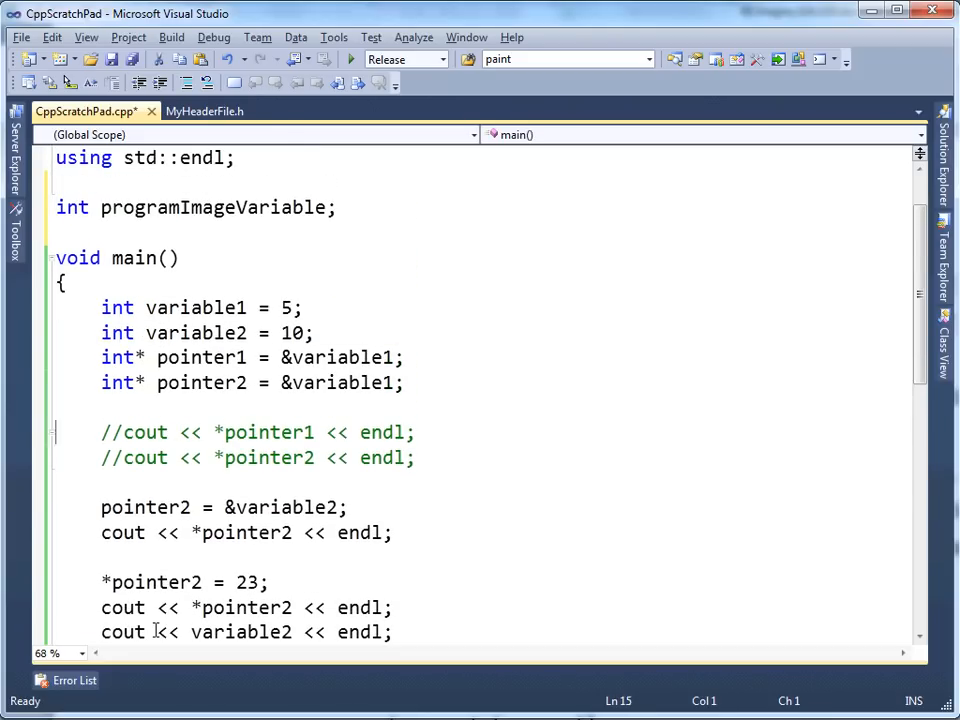
pyautogui.scroll(-3)
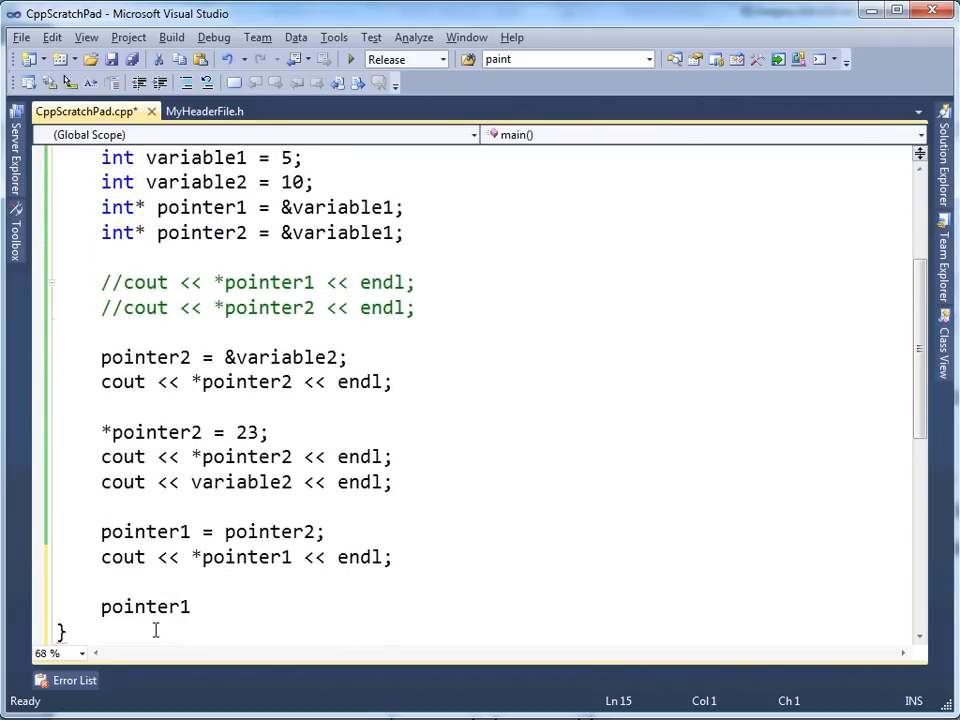
pyautogui.write('= &')
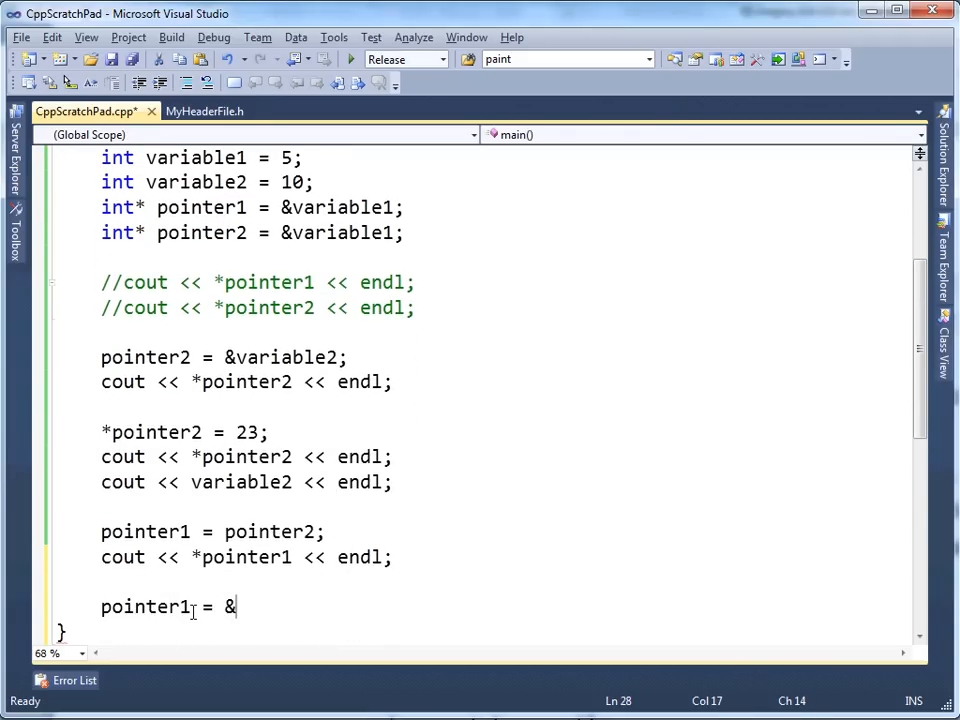
pyautogui.write('programImageVariable')
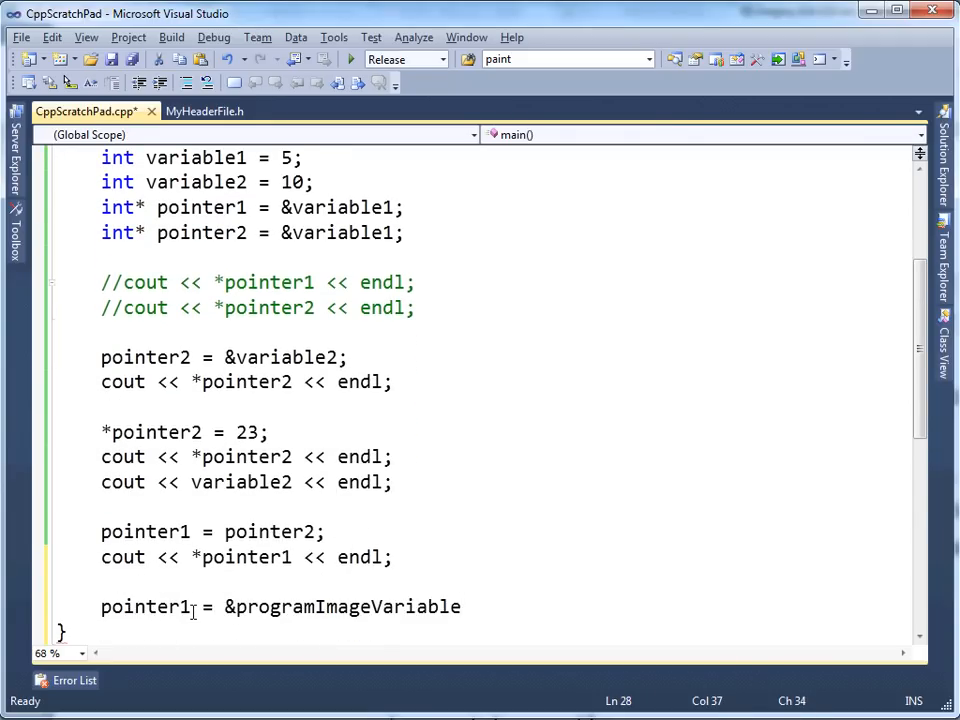
pyautogui.write(';')
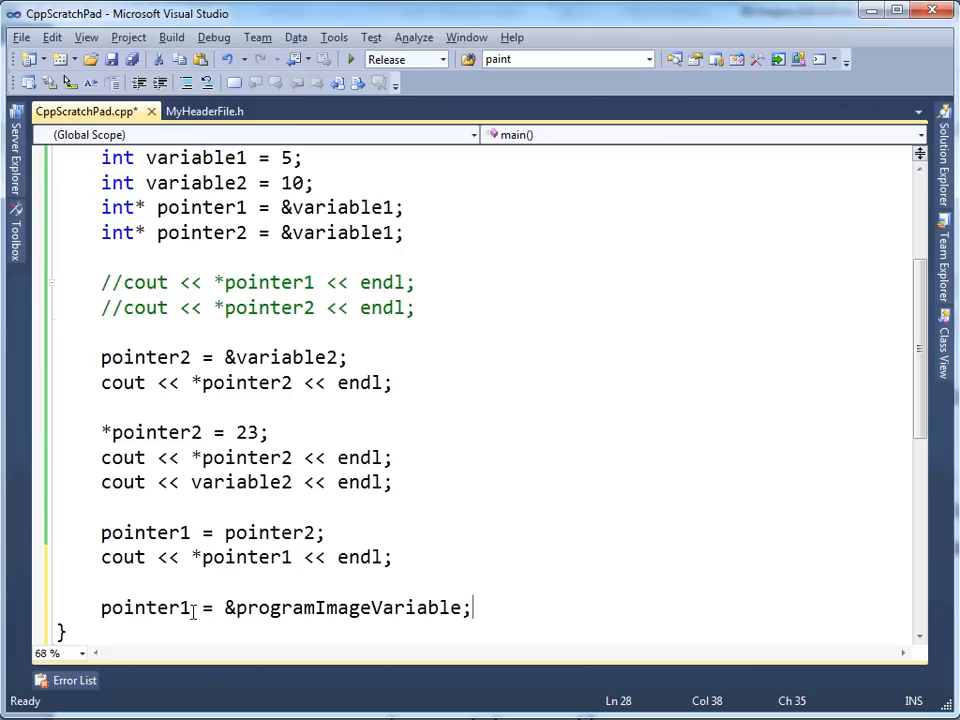